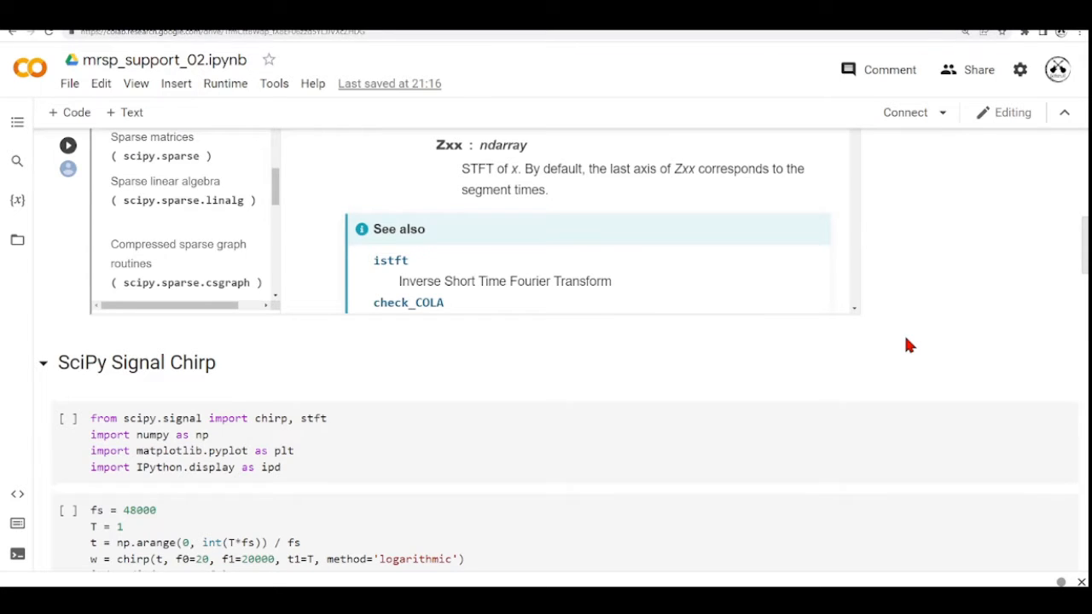
- Run the chirp, stft and numpy import cell, letting Colab connect to a runtime, then enter the chirp generation cell
scroll(up, 3)
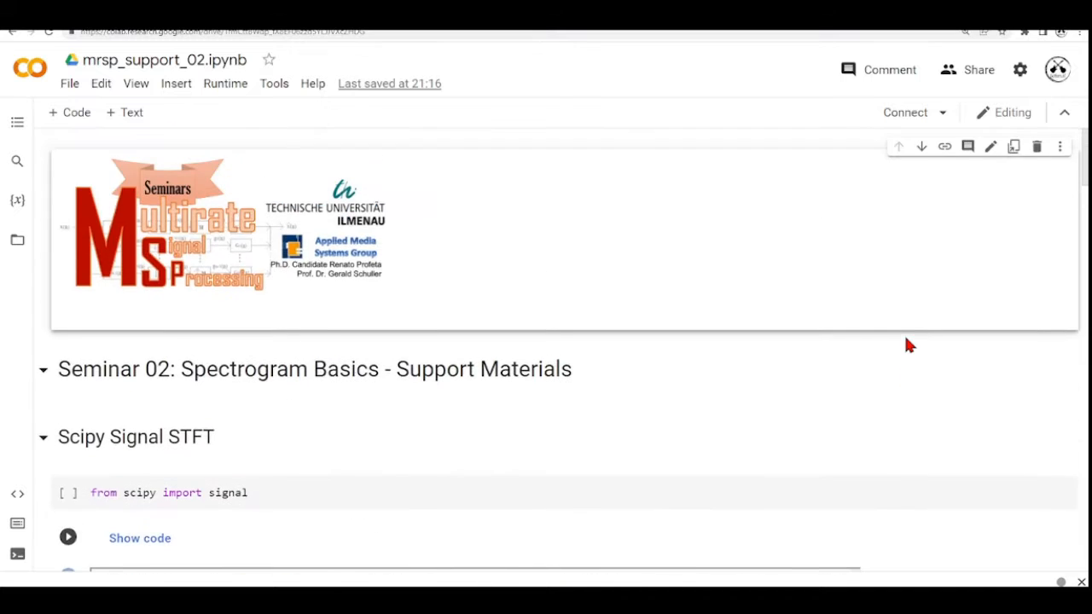
scroll(down, 3)
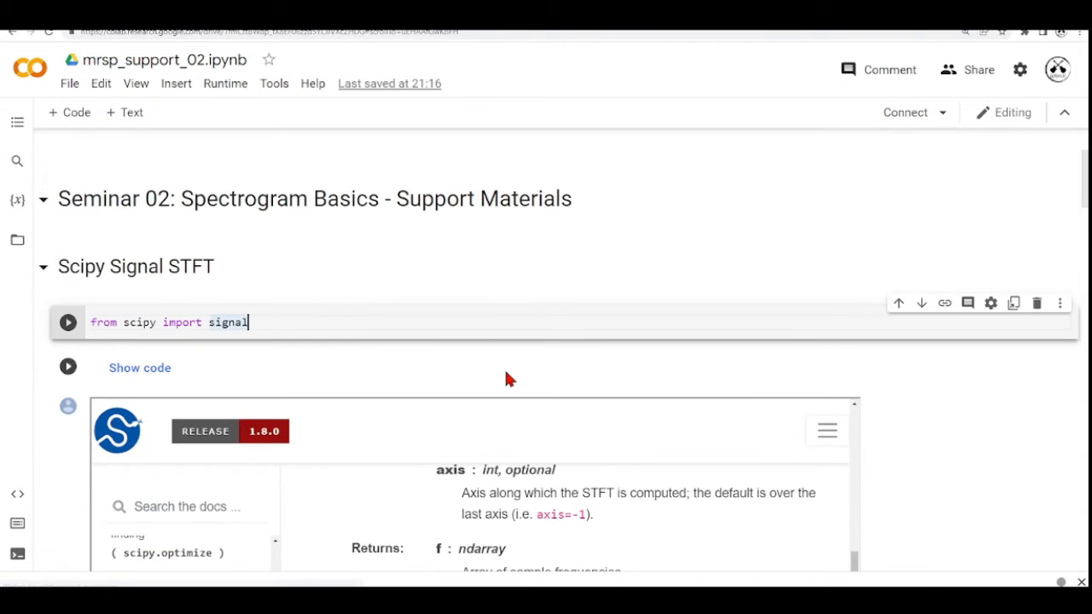
scroll(down, 3)
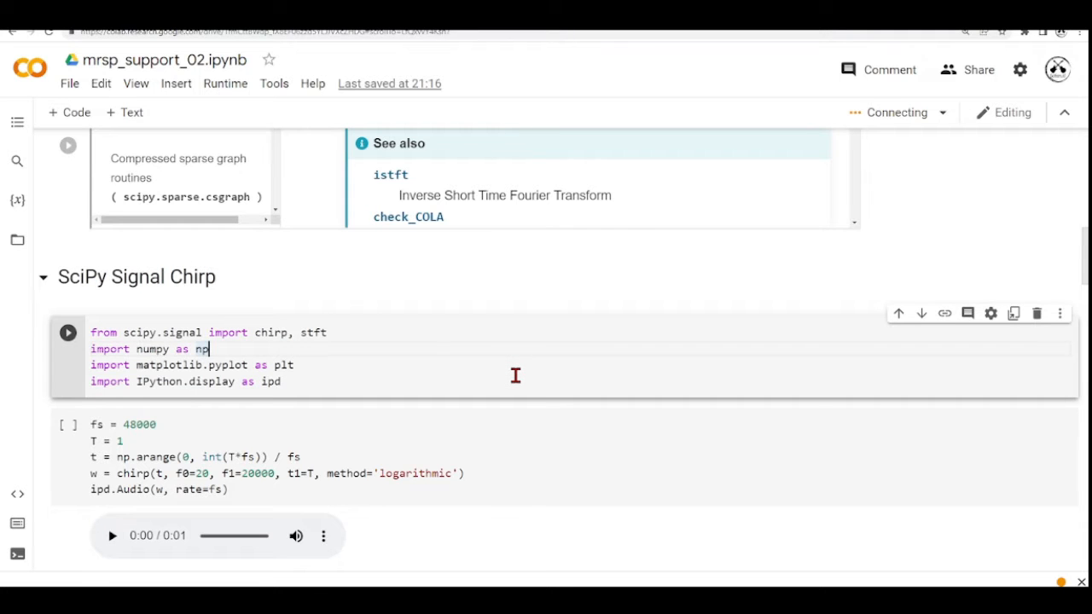
click(69, 332)
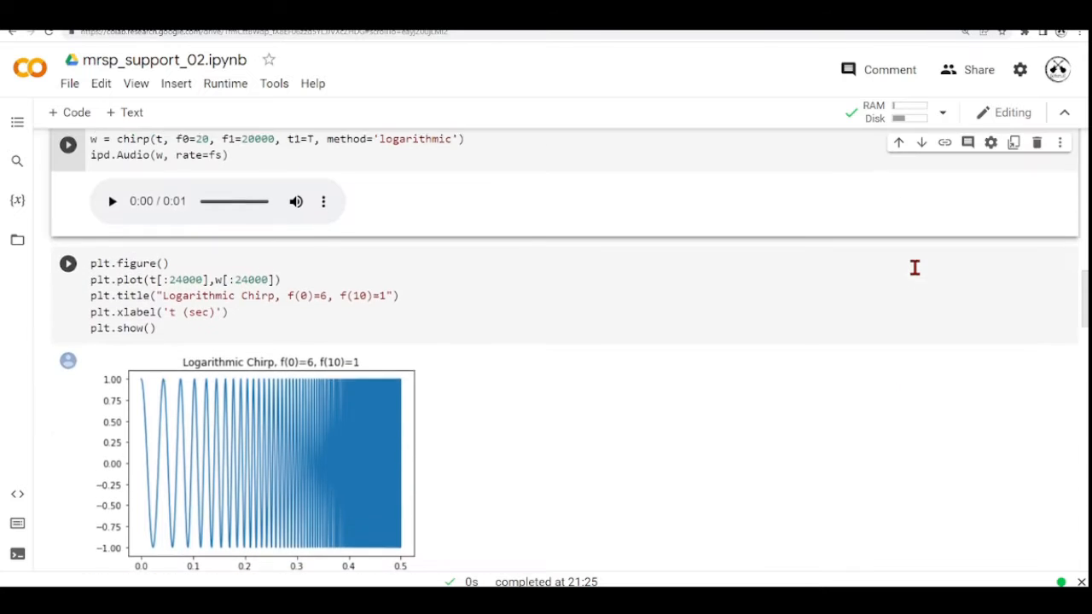
scroll(up, 3)
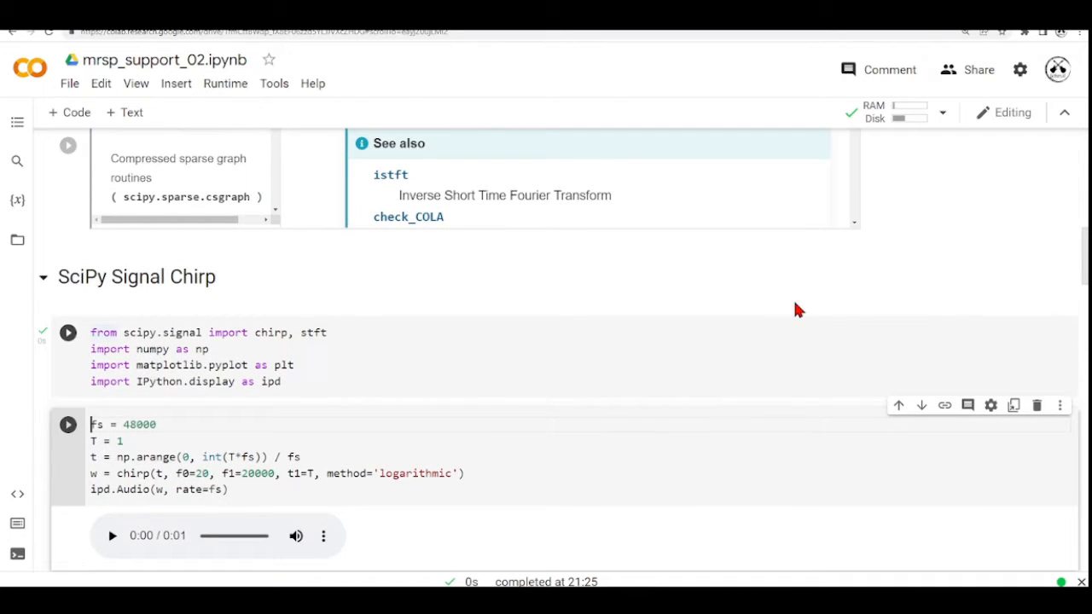
click(68, 333)
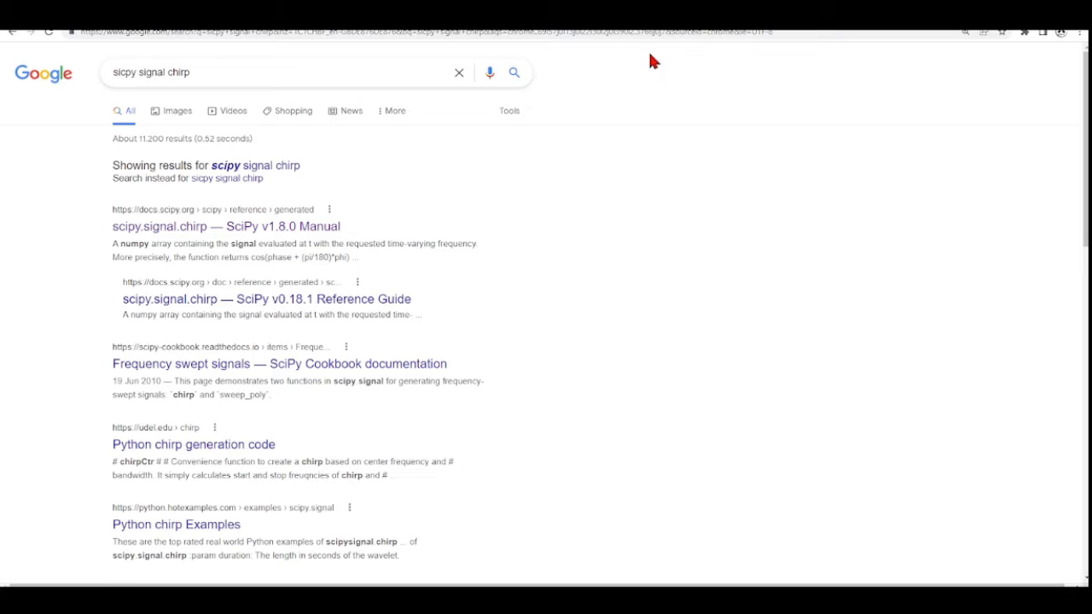
- Read the scipy.signal.chirp v1.8.0 reference through its Parameters and Returns sections
click(226, 225)
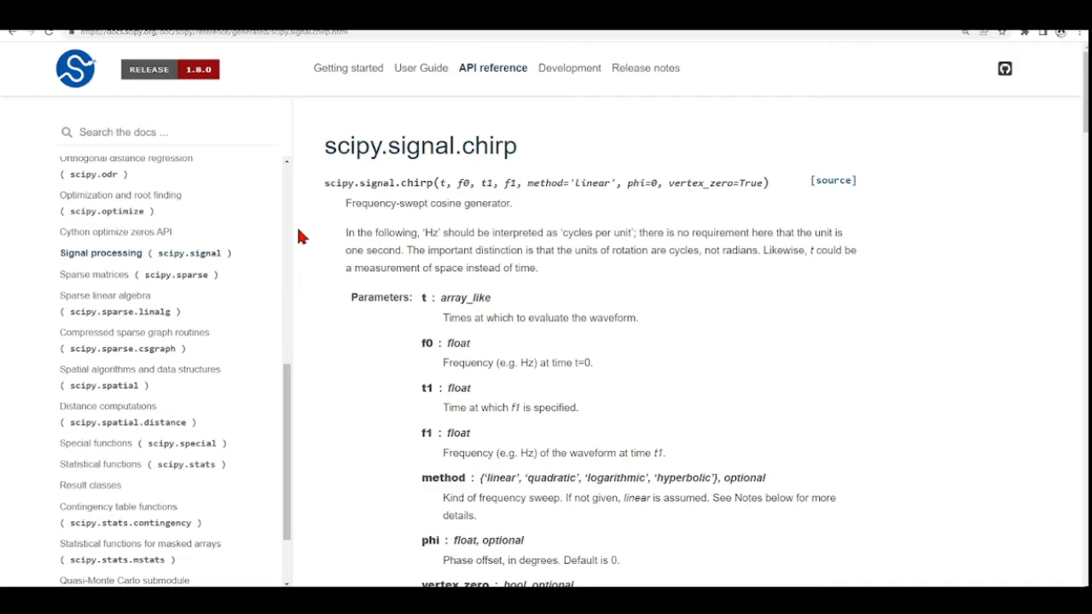
mouse_move(457, 222)
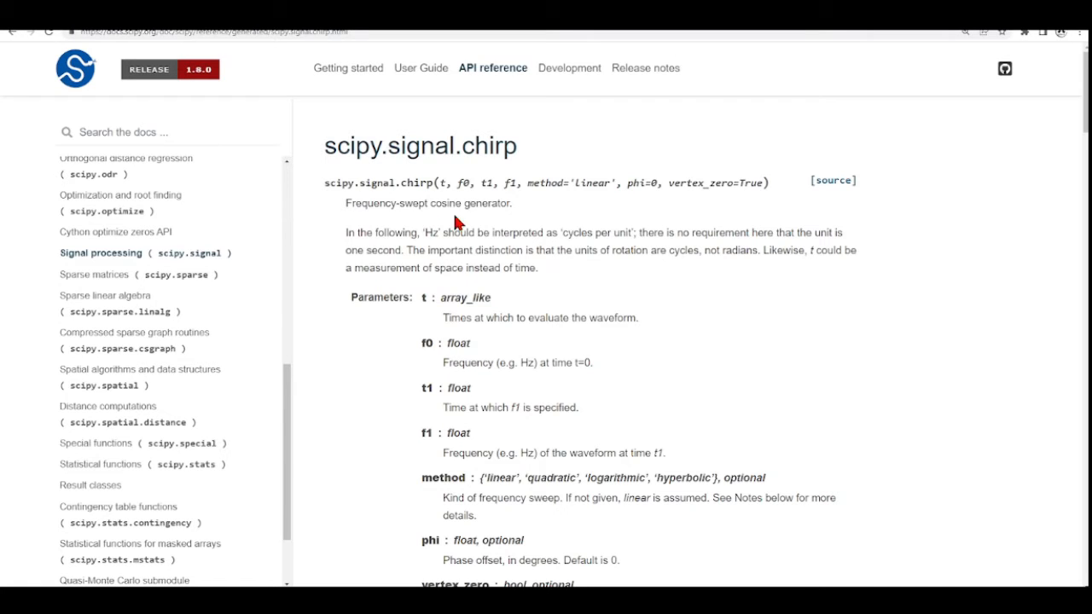
mouse_move(613, 232)
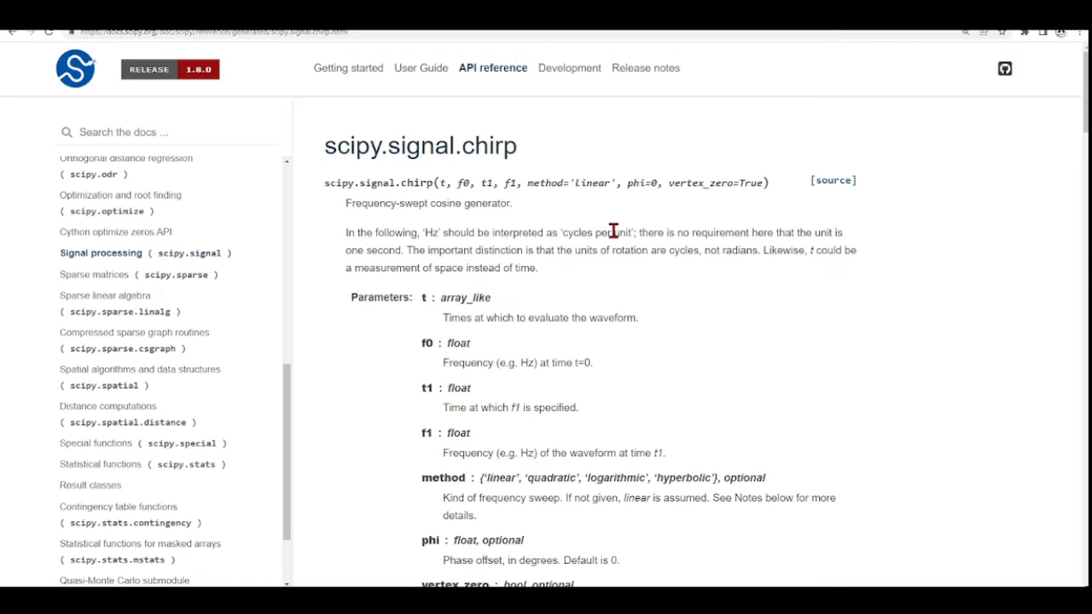
mouse_move(345, 260)
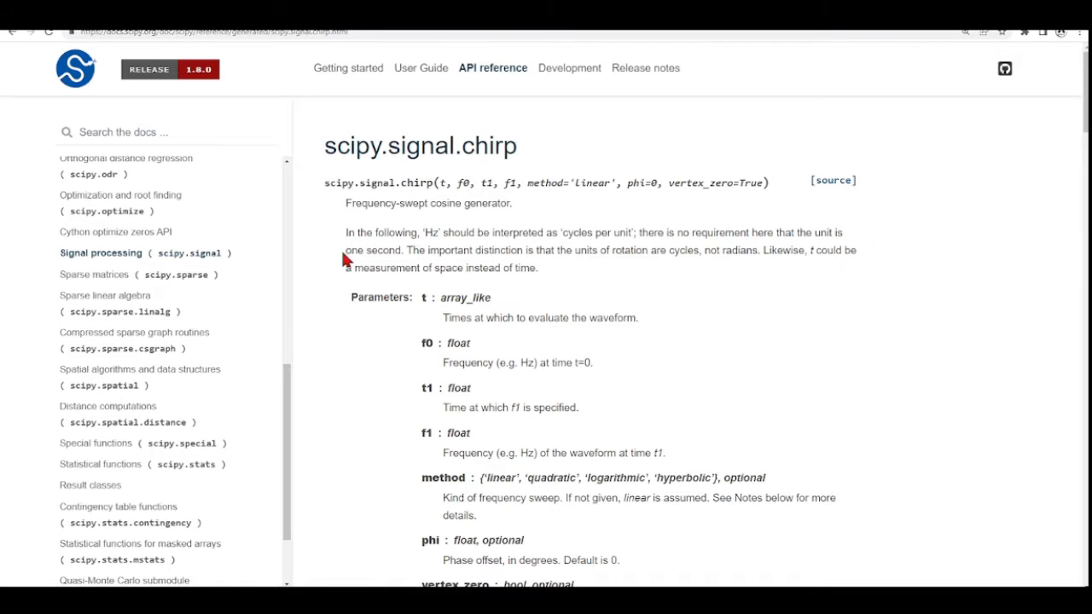
scroll(down, 3)
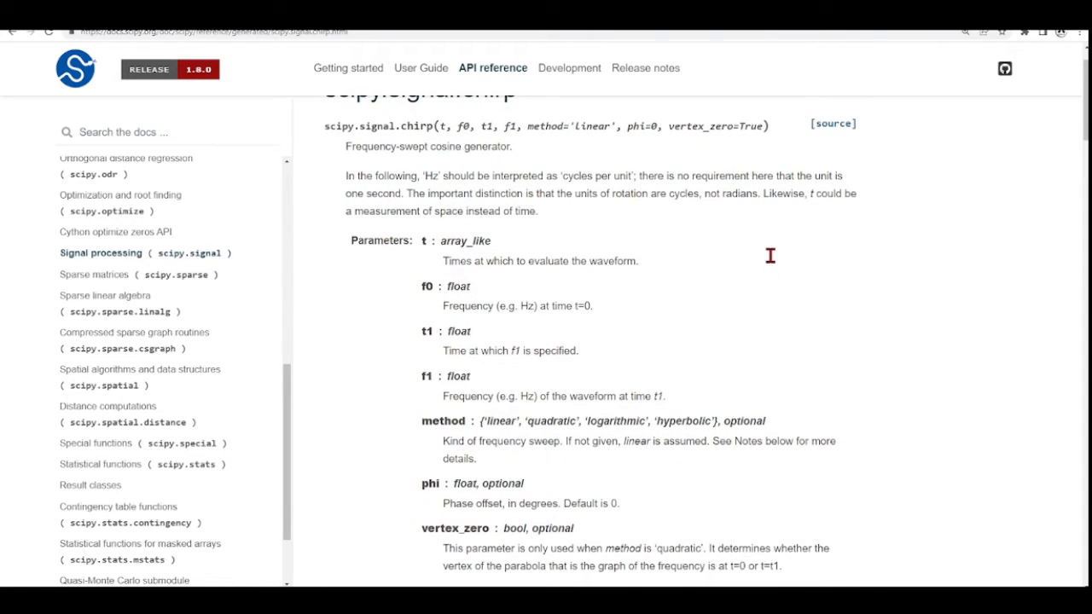
mouse_move(774, 263)
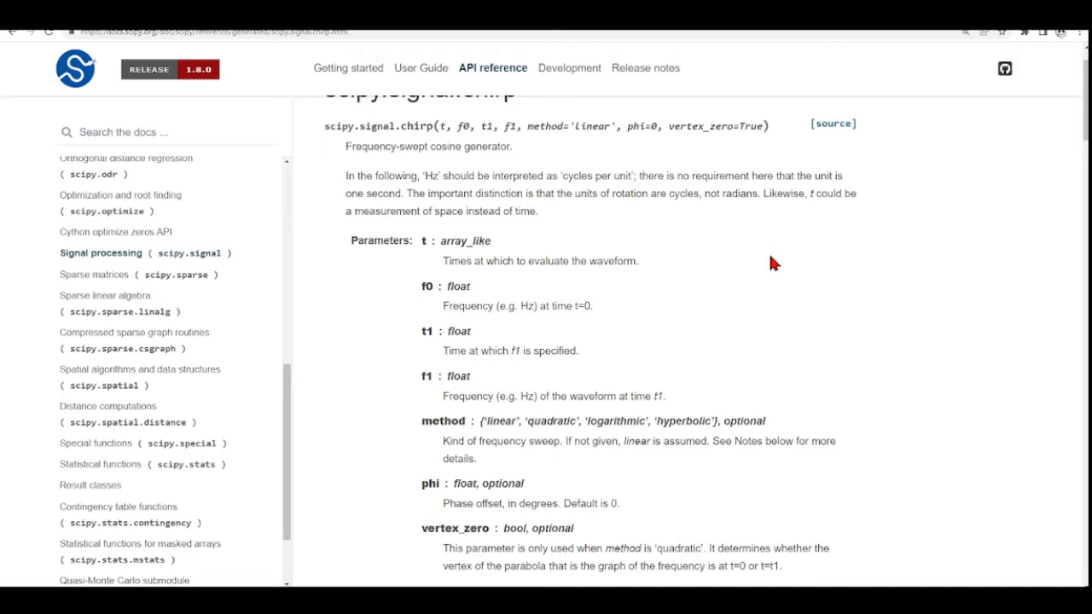
mouse_move(549, 362)
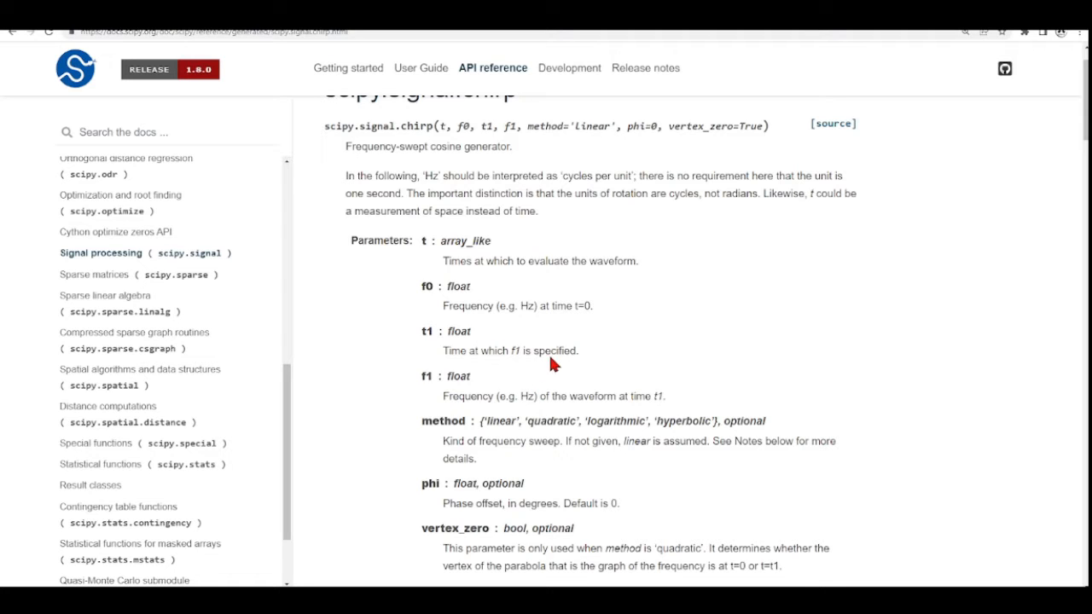
mouse_move(413, 389)
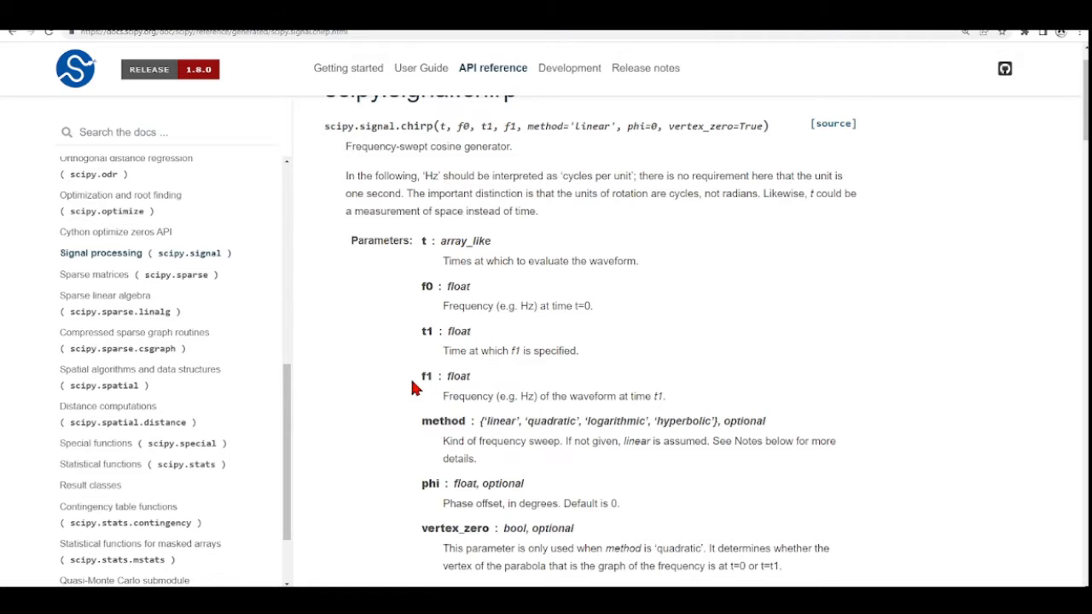
mouse_move(627, 333)
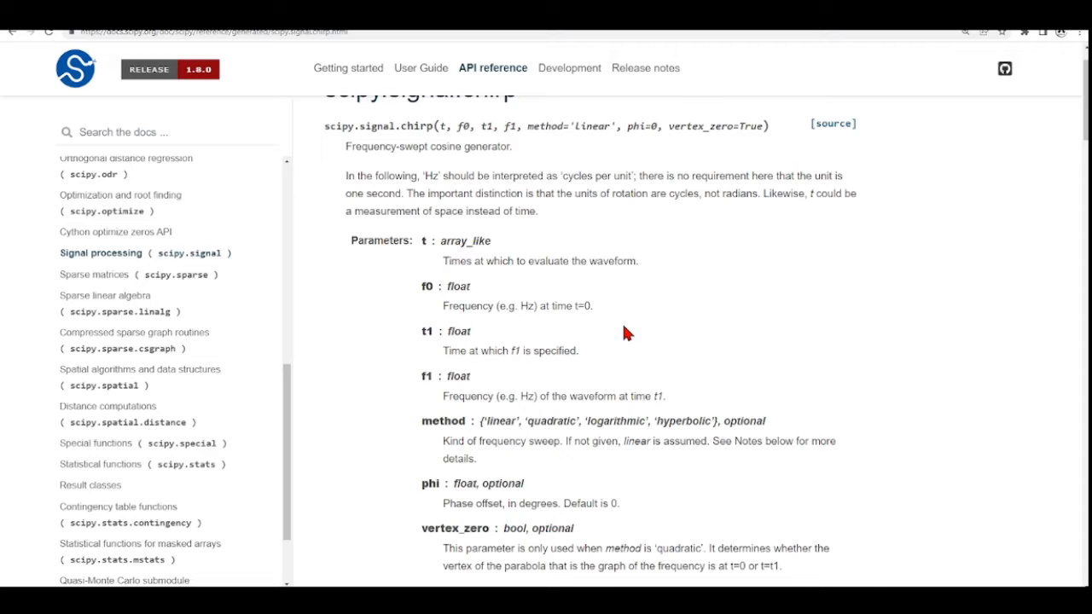
mouse_move(440, 353)
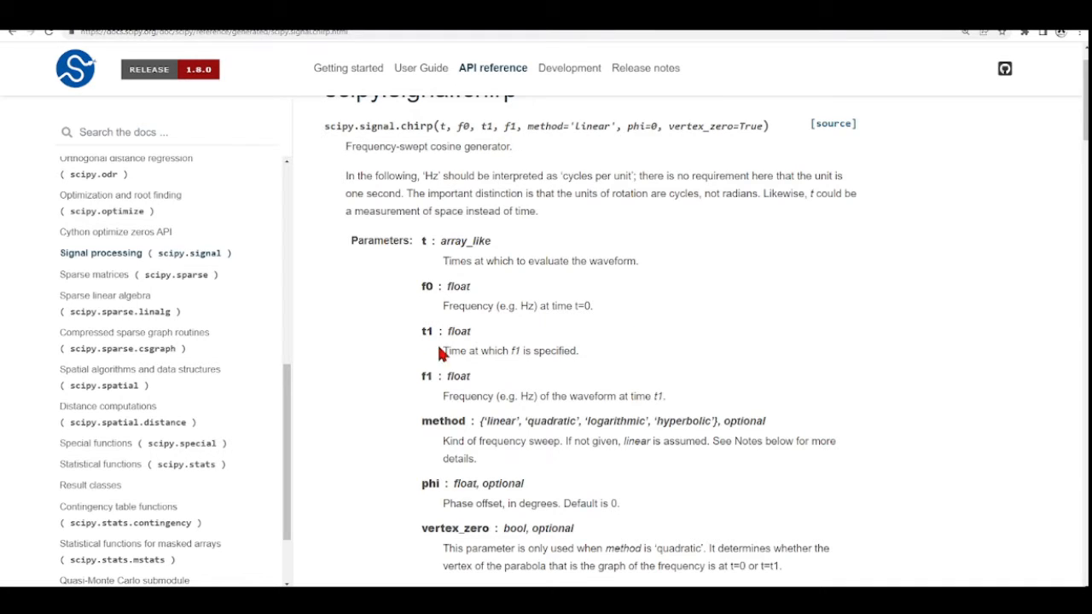
scroll(up, 3)
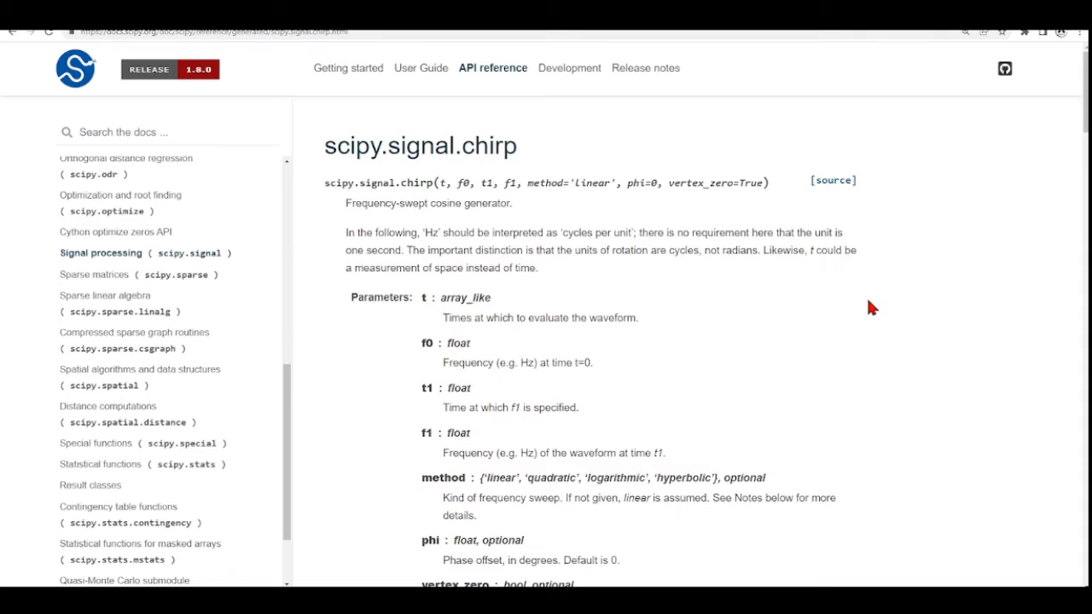
scroll(down, 3)
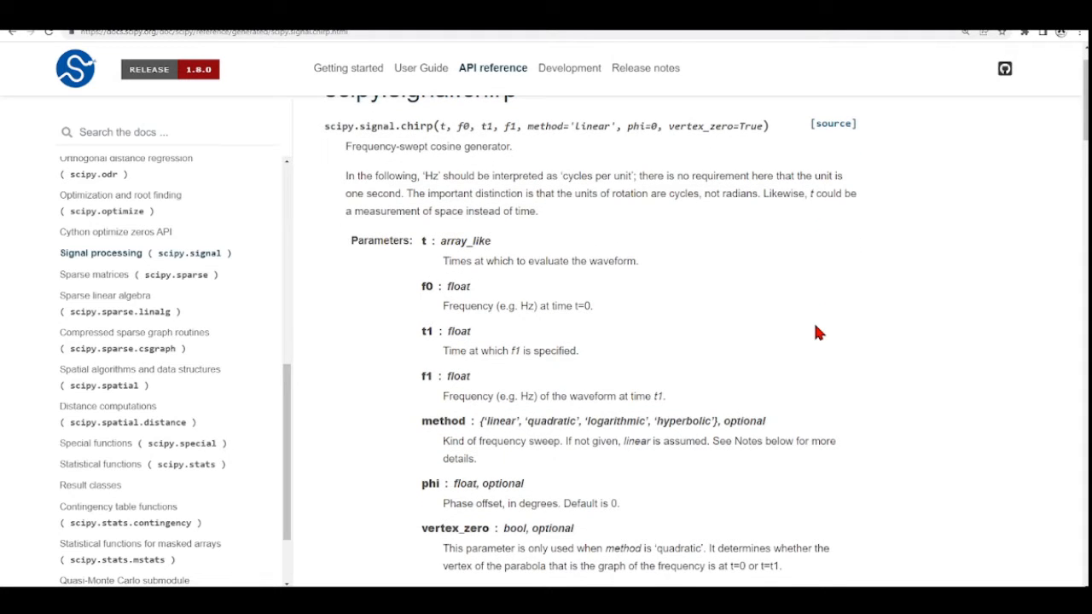
scroll(down, 3)
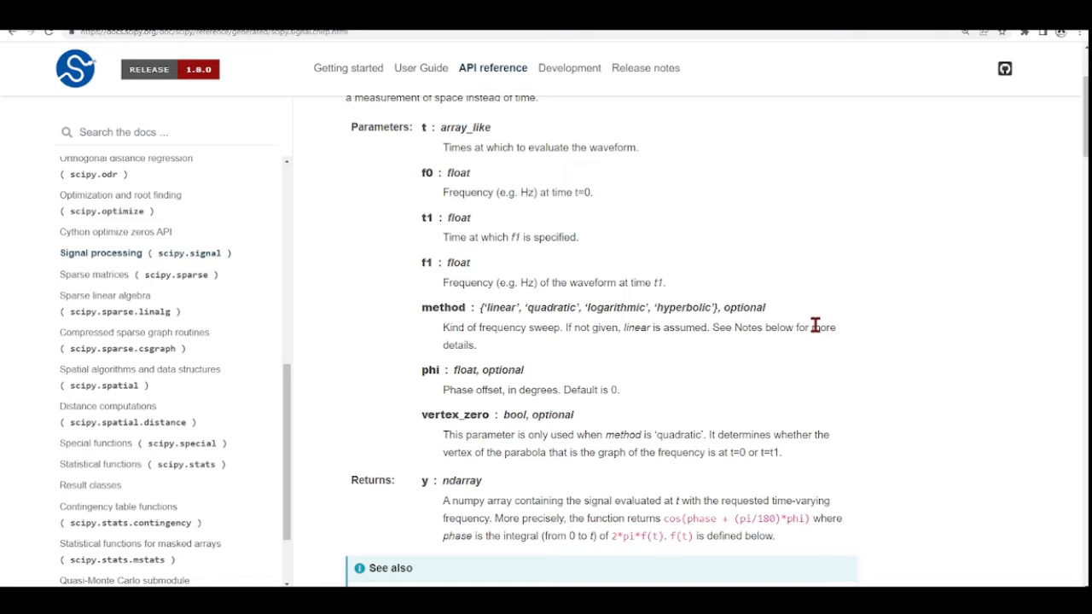
scroll(down, 3)
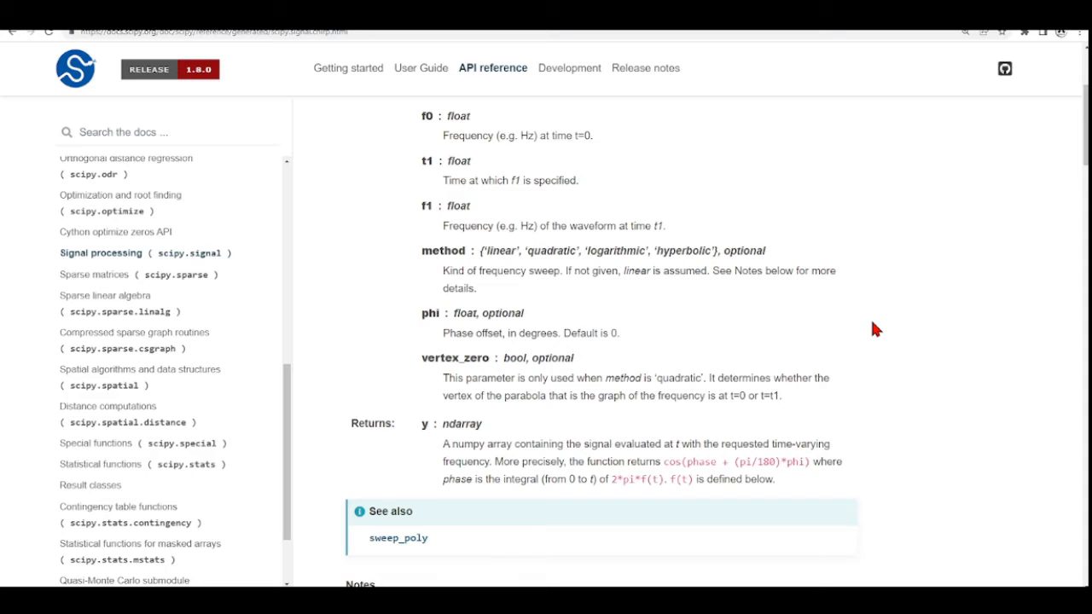
scroll(up, 3)
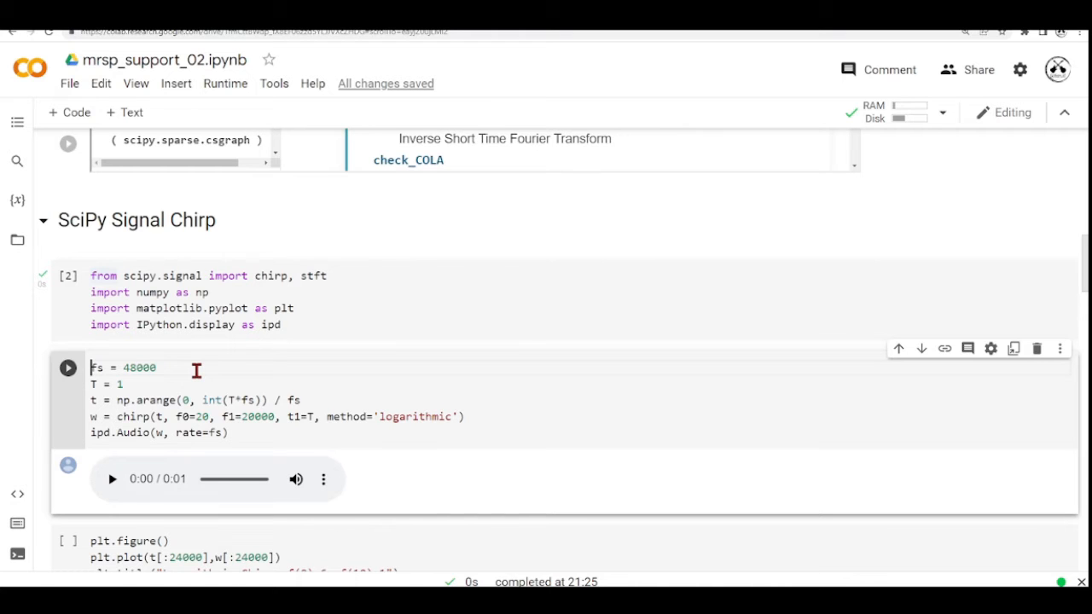
scroll(down, 3)
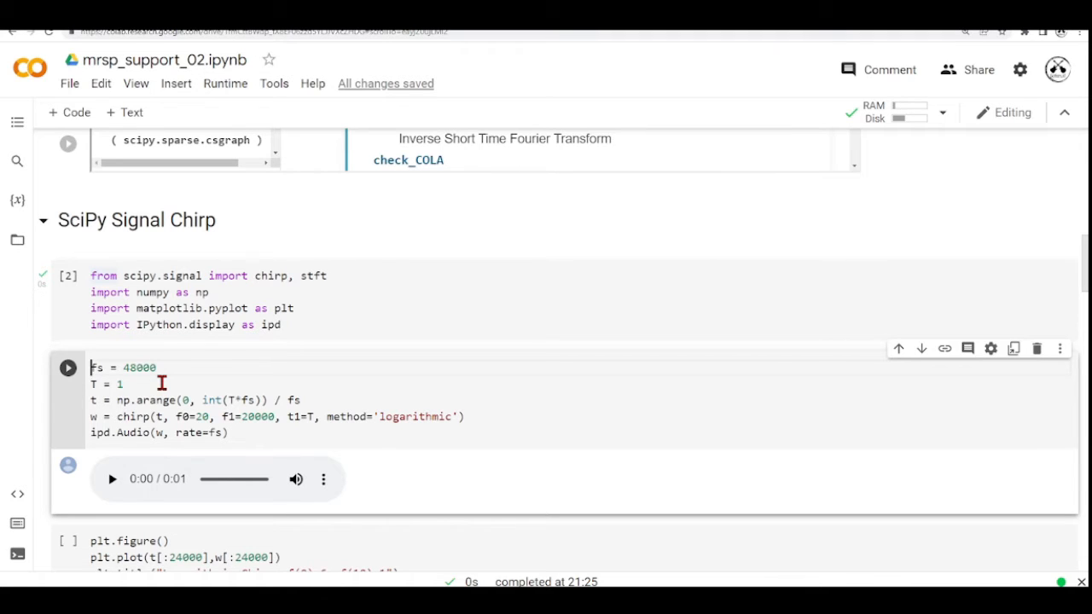
mouse_move(442, 473)
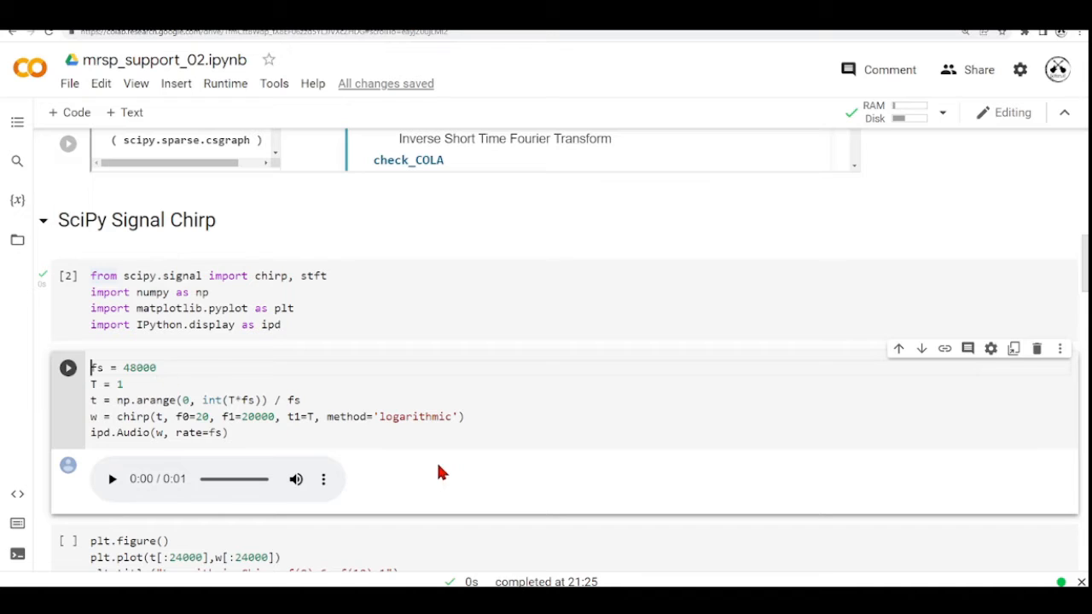
mouse_move(427, 433)
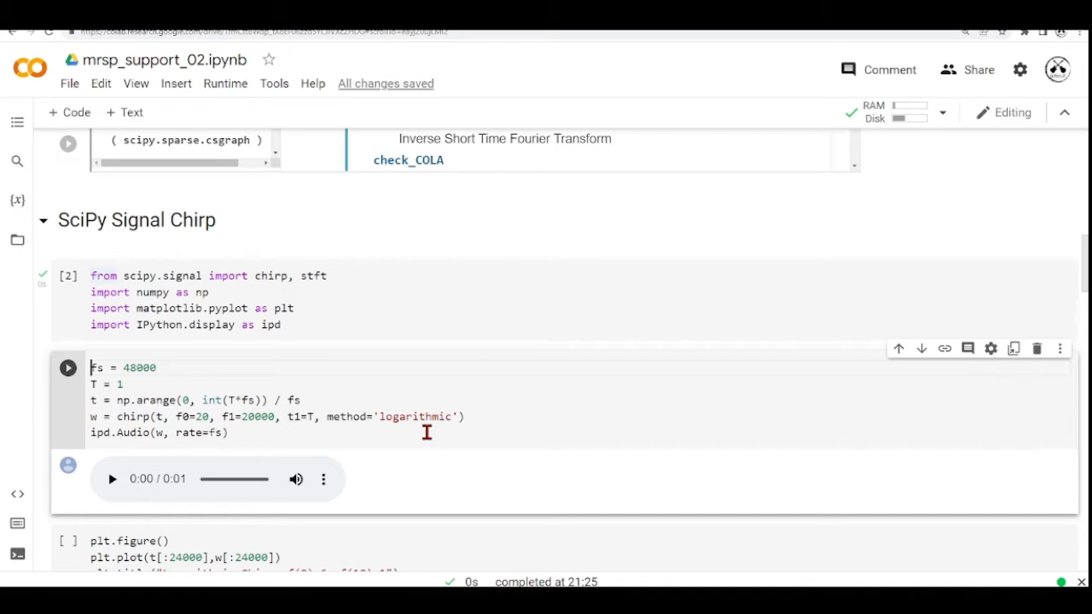
mouse_move(309, 426)
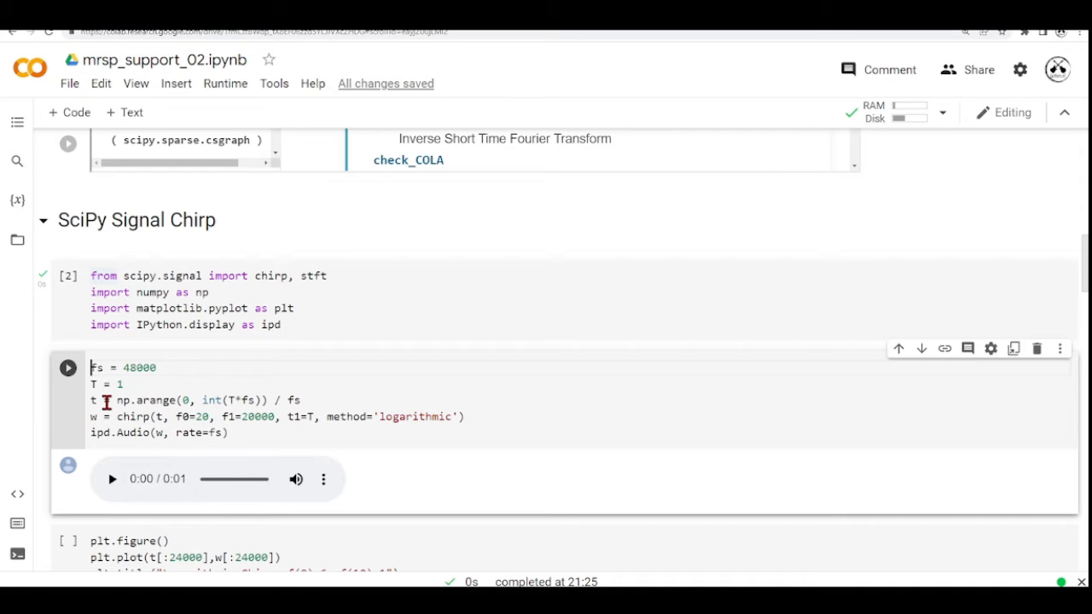
mouse_move(372, 377)
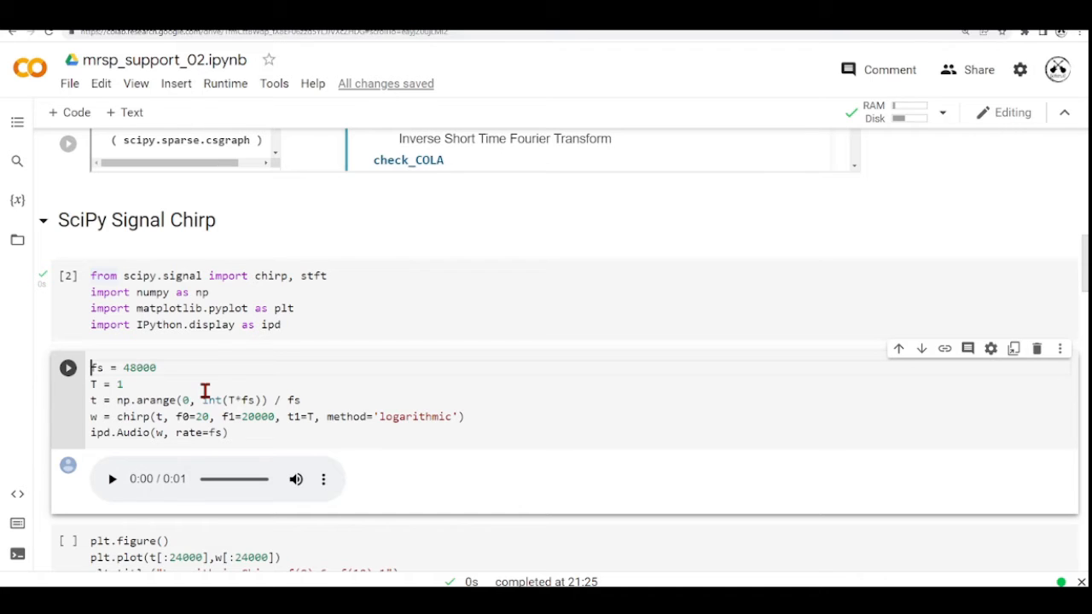
mouse_move(304, 447)
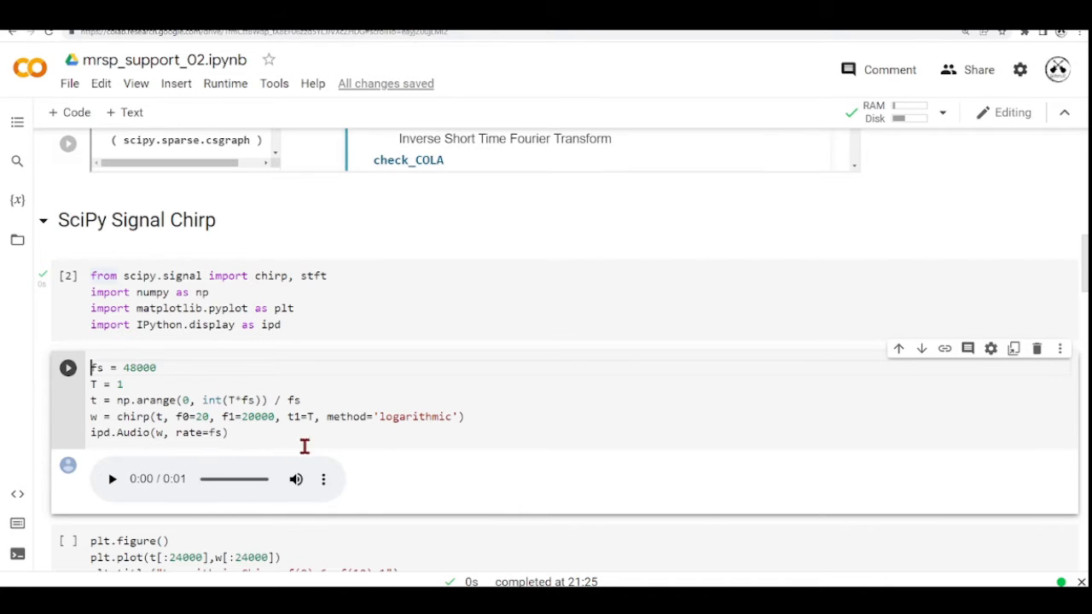
mouse_move(311, 416)
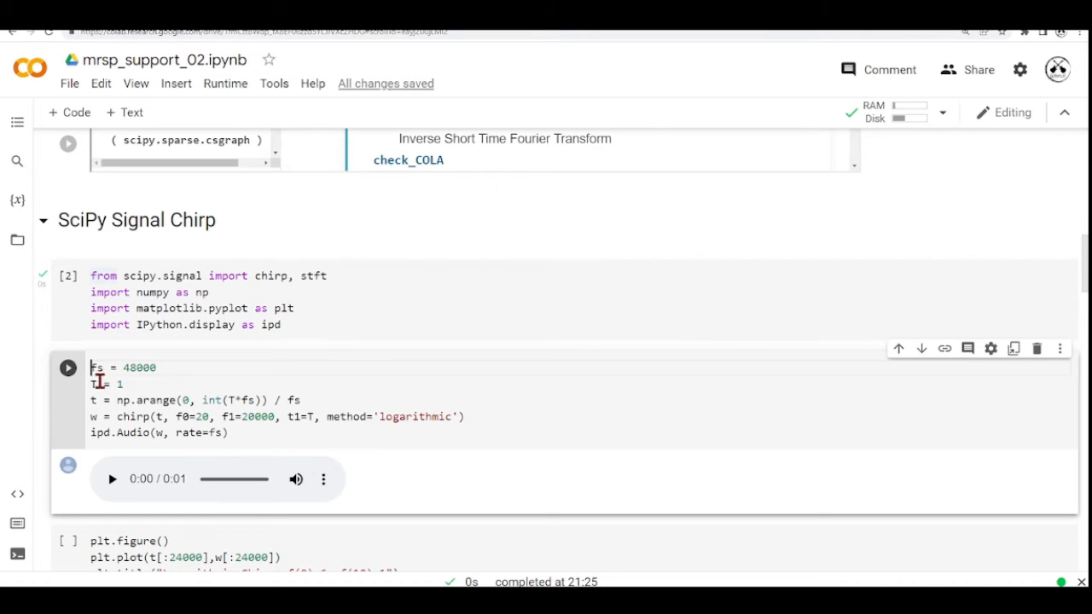
mouse_move(344, 416)
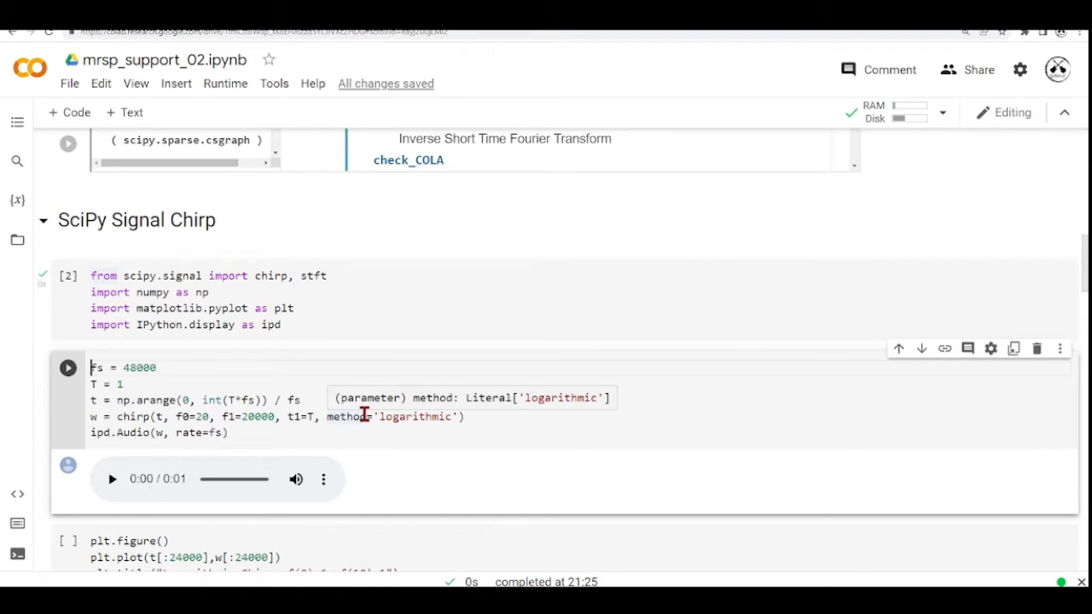
mouse_move(311, 386)
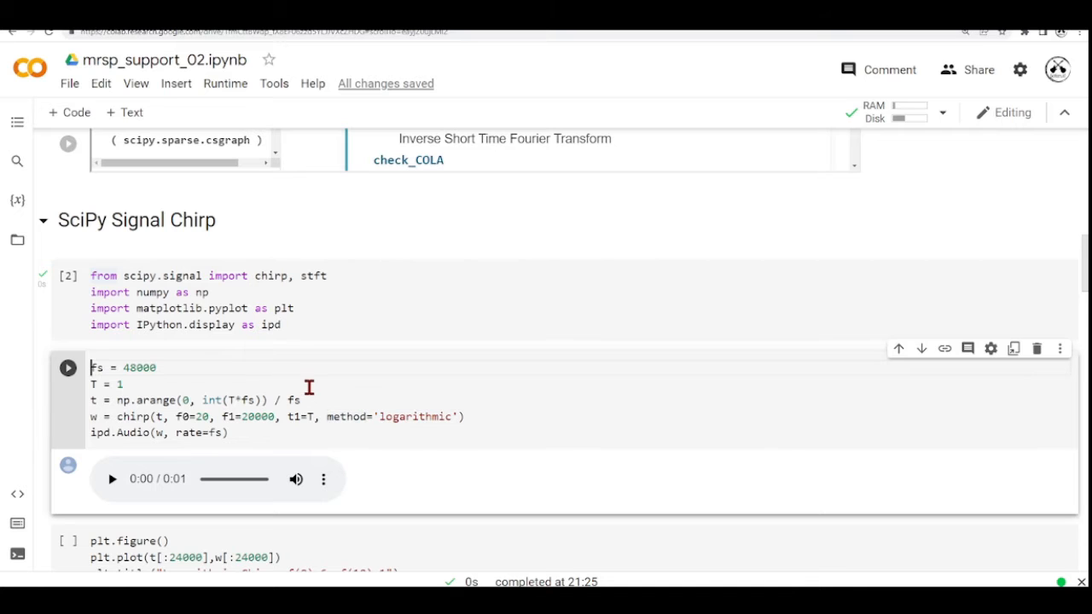
mouse_move(365, 396)
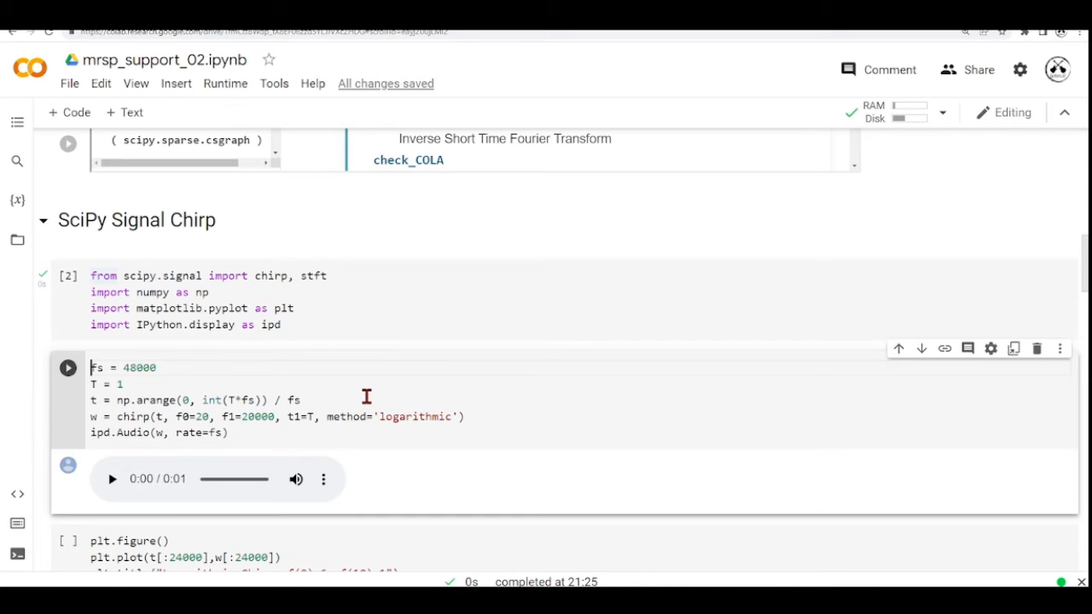
mouse_move(110, 416)
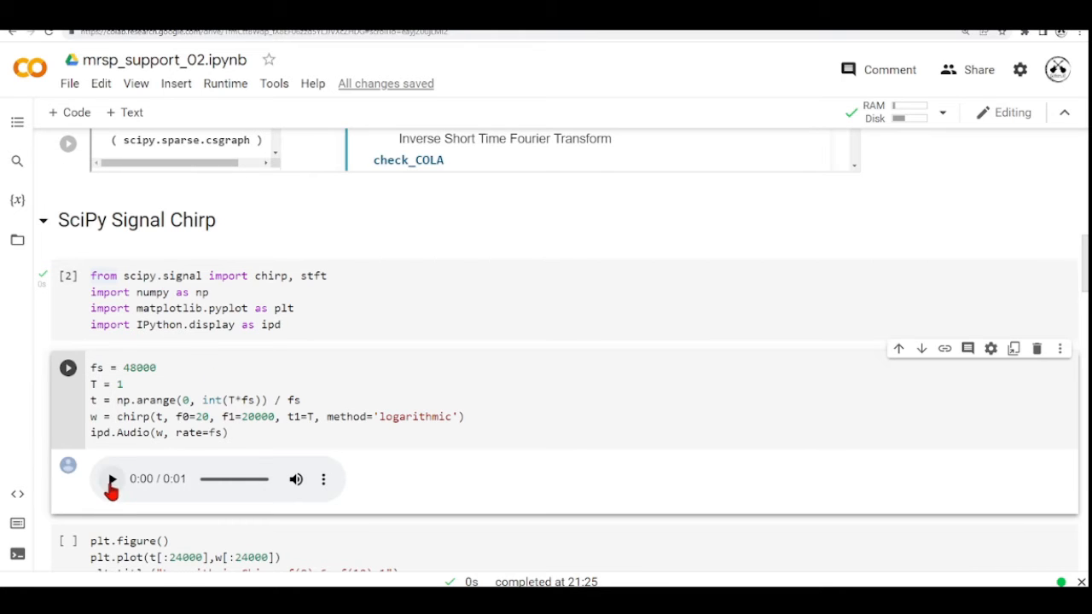
- Play the generated one-second chirp audio twice, then stop playback
click(113, 478)
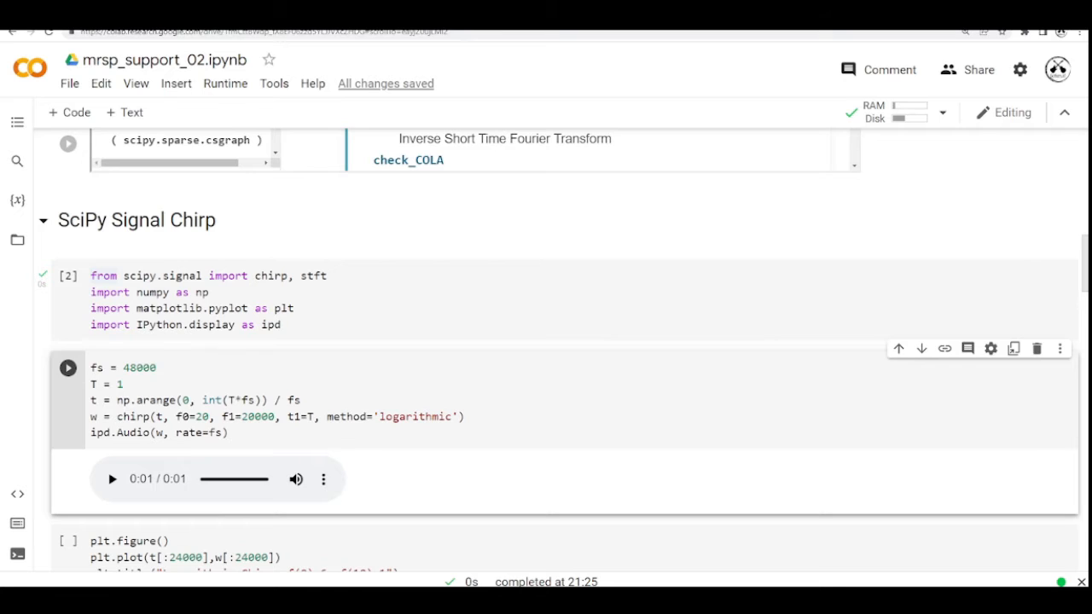
click(113, 477)
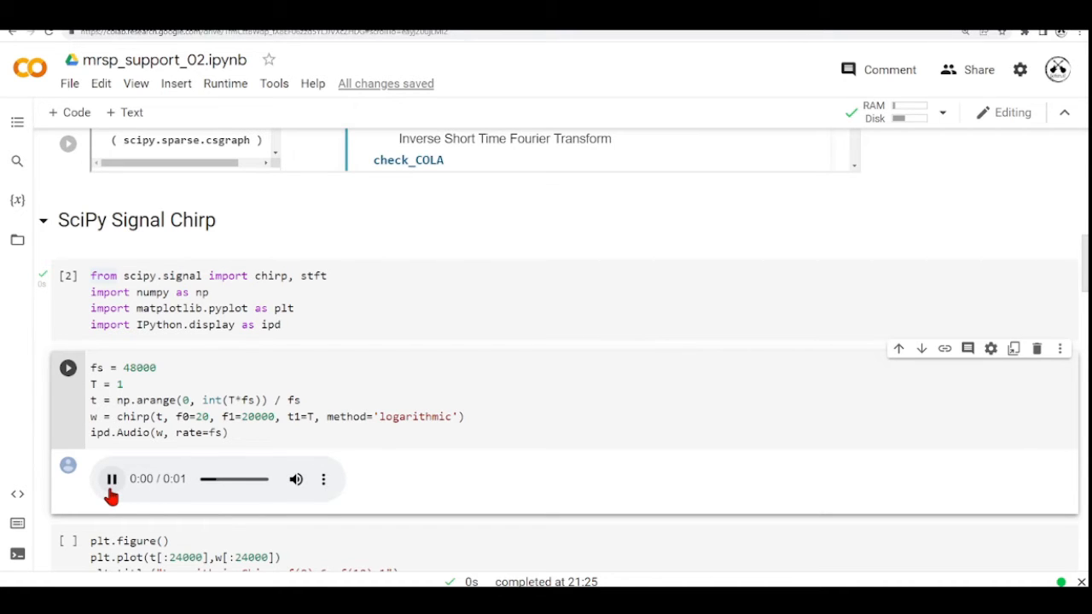
click(113, 477)
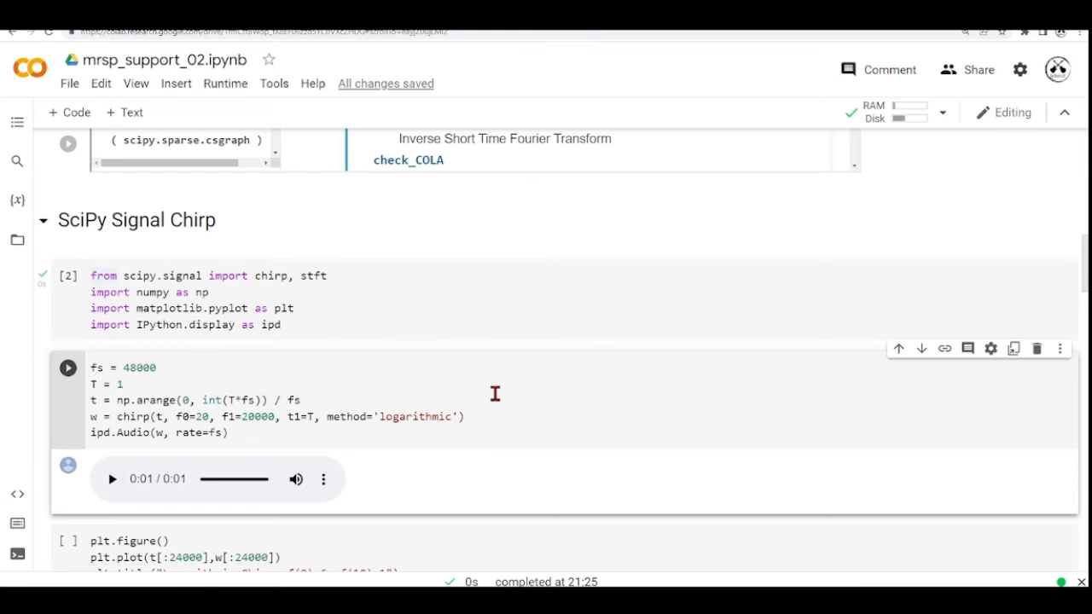
mouse_move(518, 401)
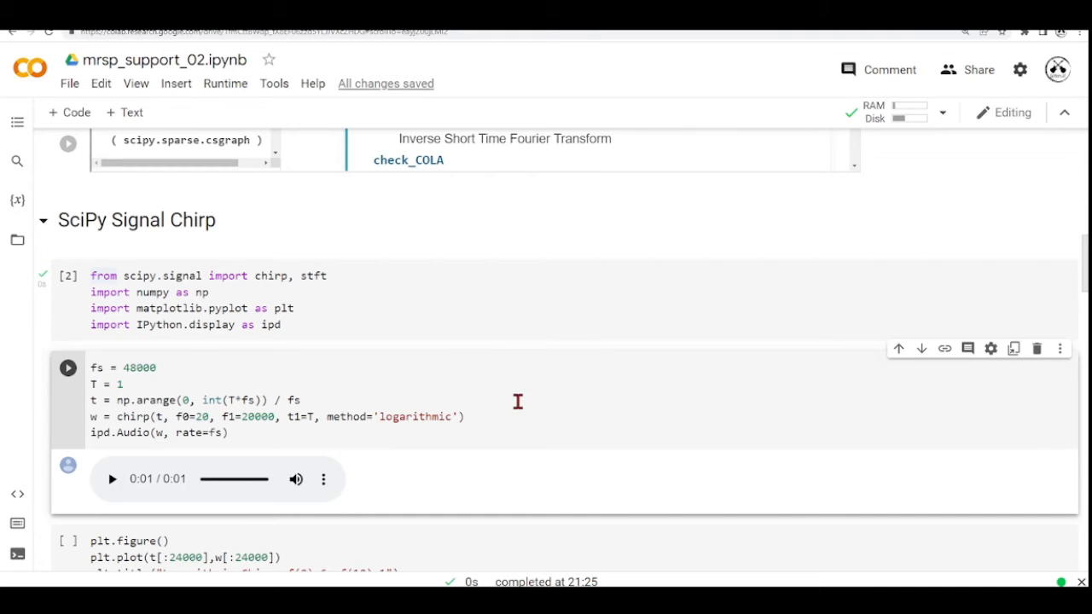
- Scroll down to view the Logarithmic Chirp plot of the first half-second waveform
scroll(down, 3)
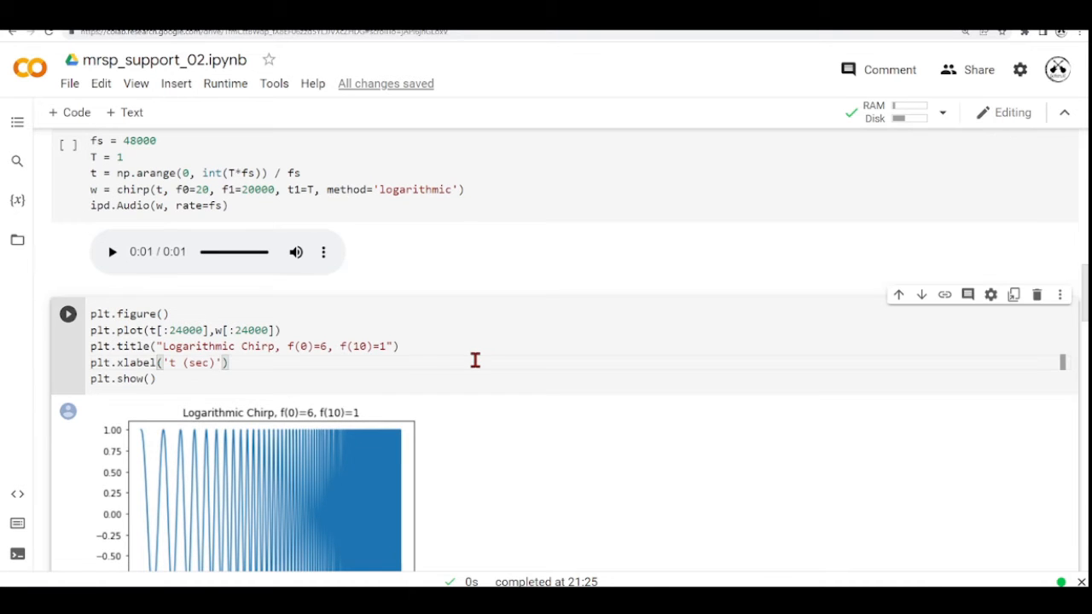
scroll(down, 3)
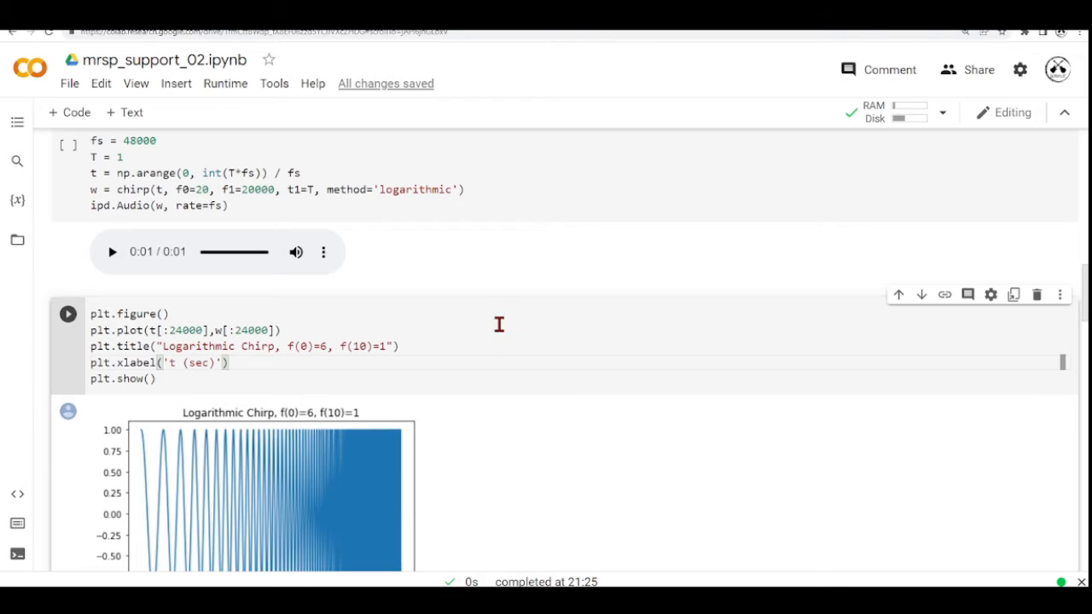
scroll(down, 3)
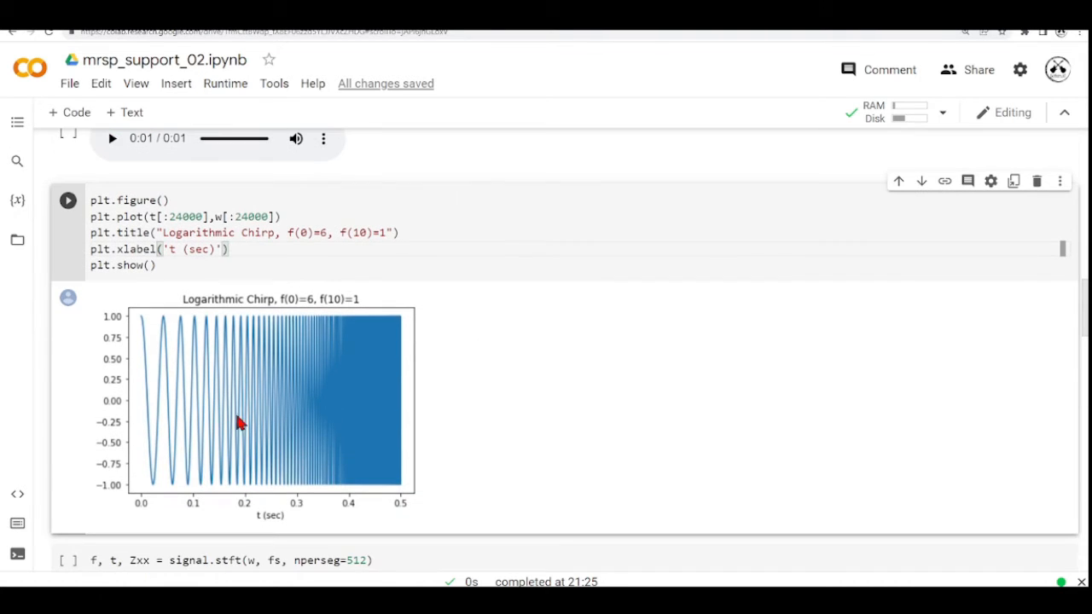
mouse_move(263, 379)
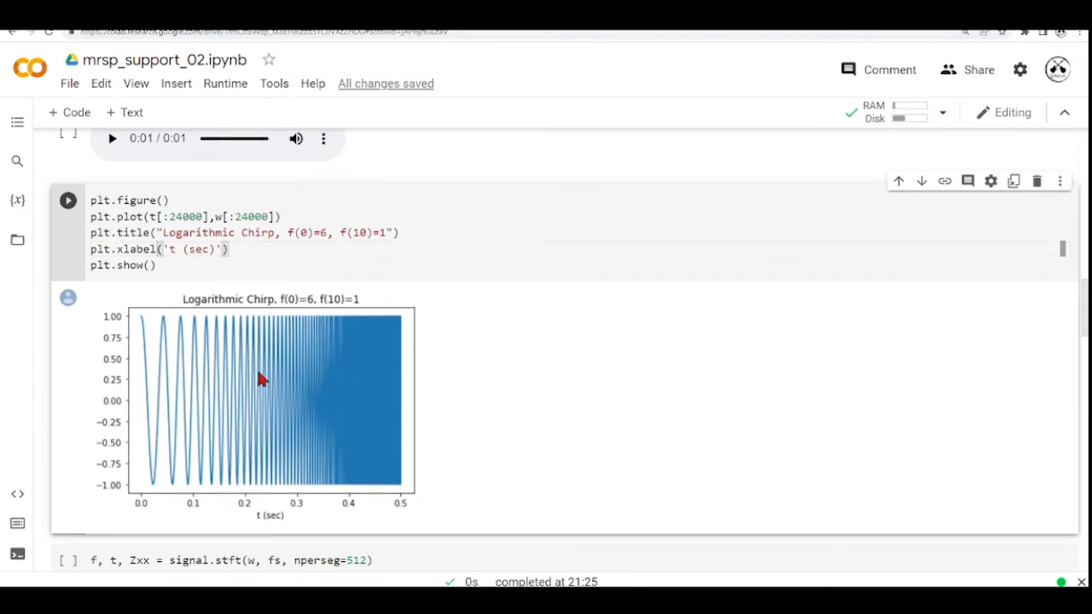
mouse_move(162, 367)
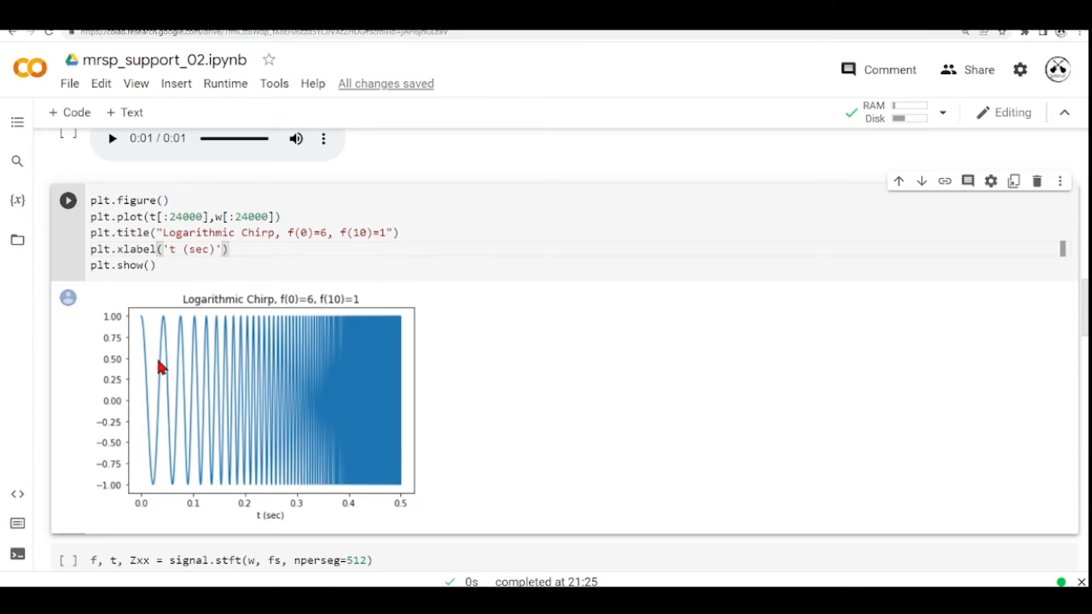
mouse_move(188, 345)
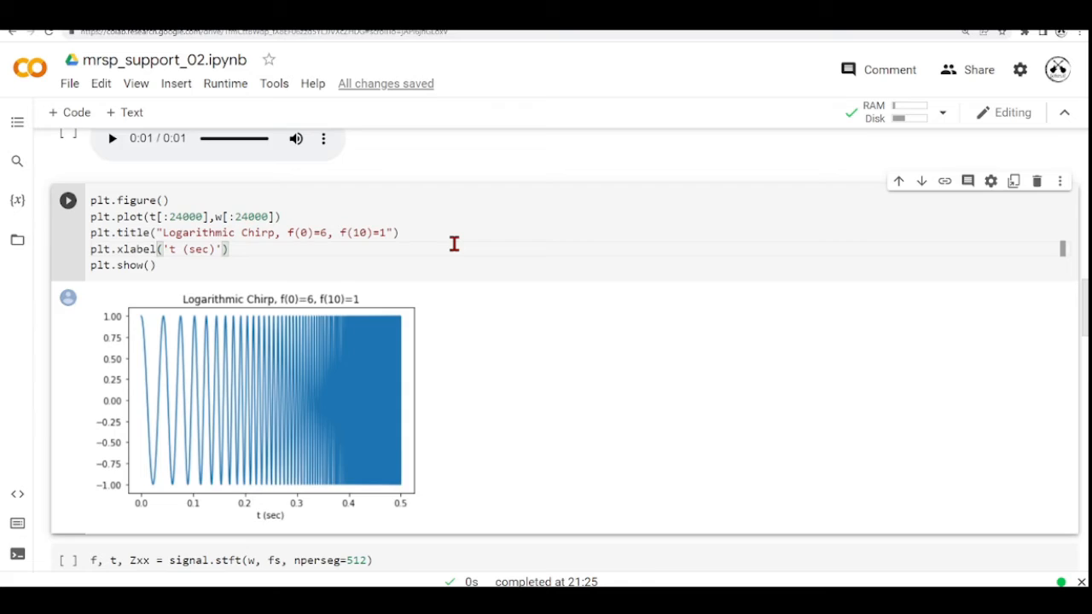
- Examine the nperseg=512 segment-length argument in the signal.stft cell
scroll(down, 3)
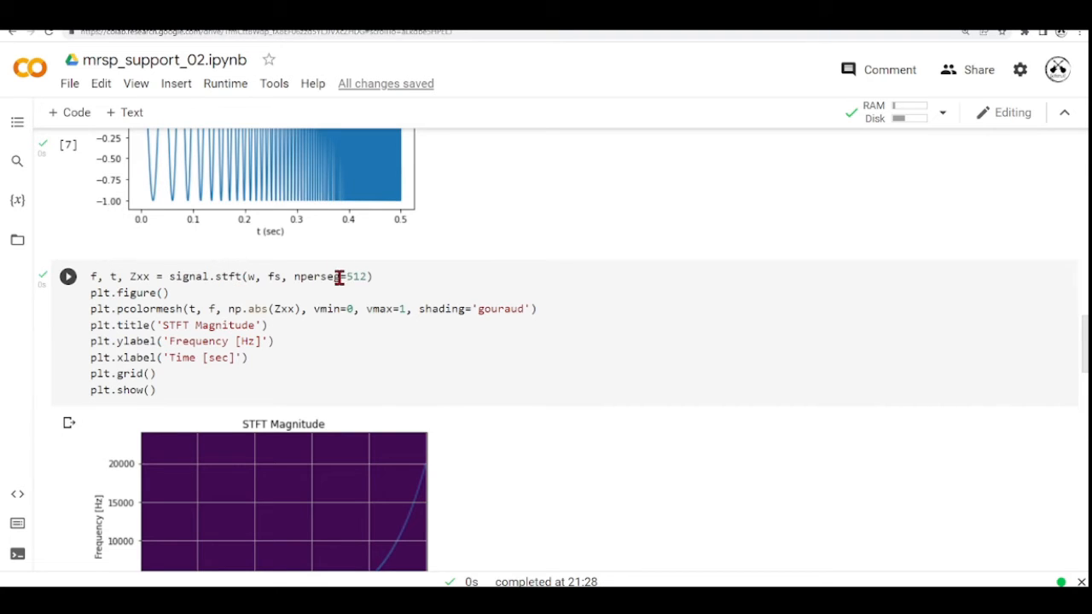
mouse_move(333, 263)
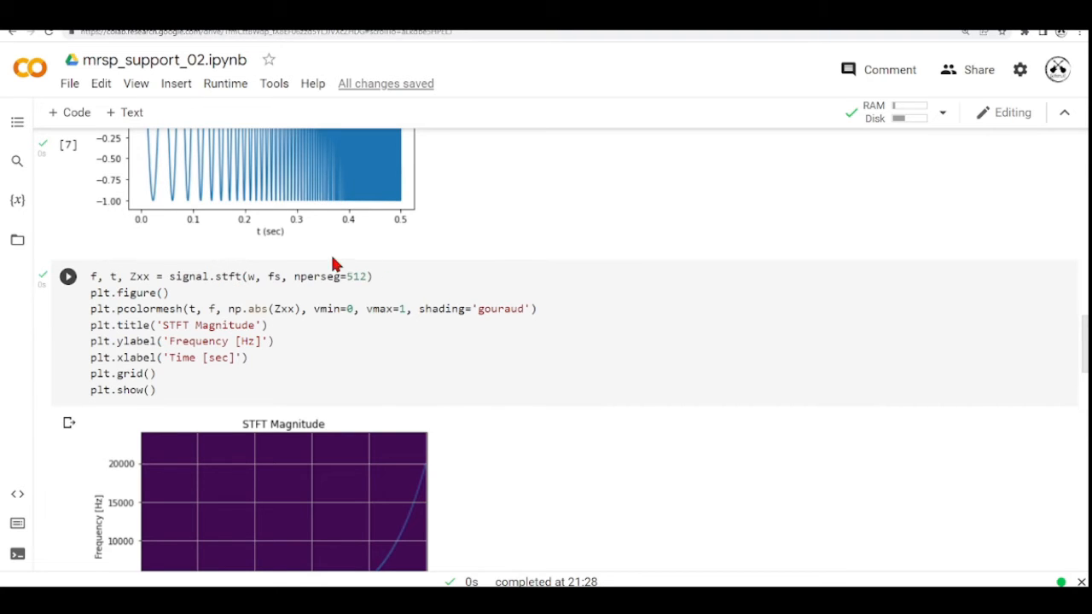
click(68, 276)
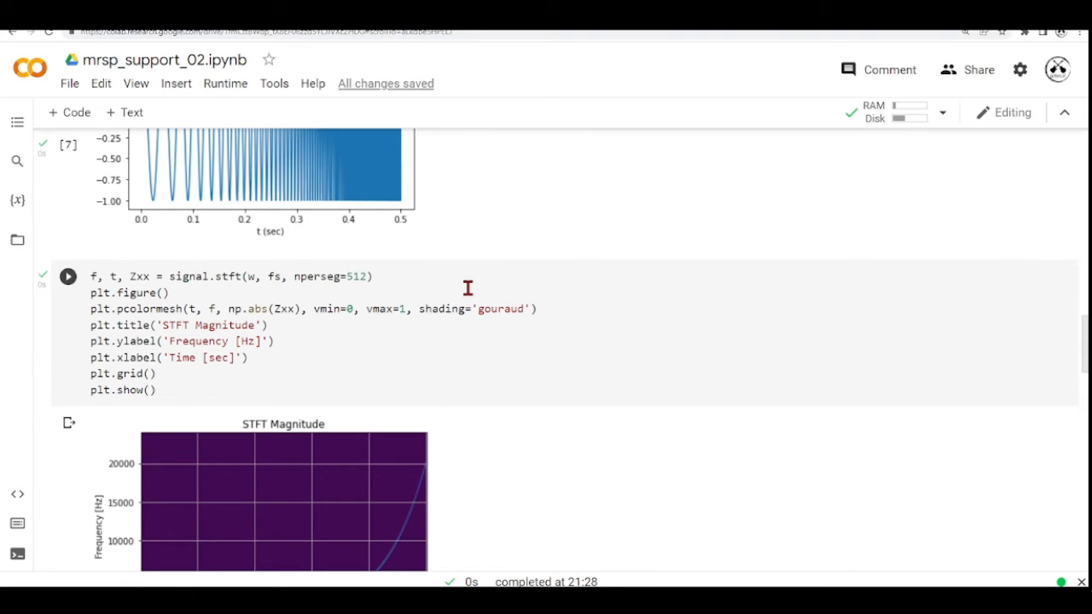
mouse_move(442, 307)
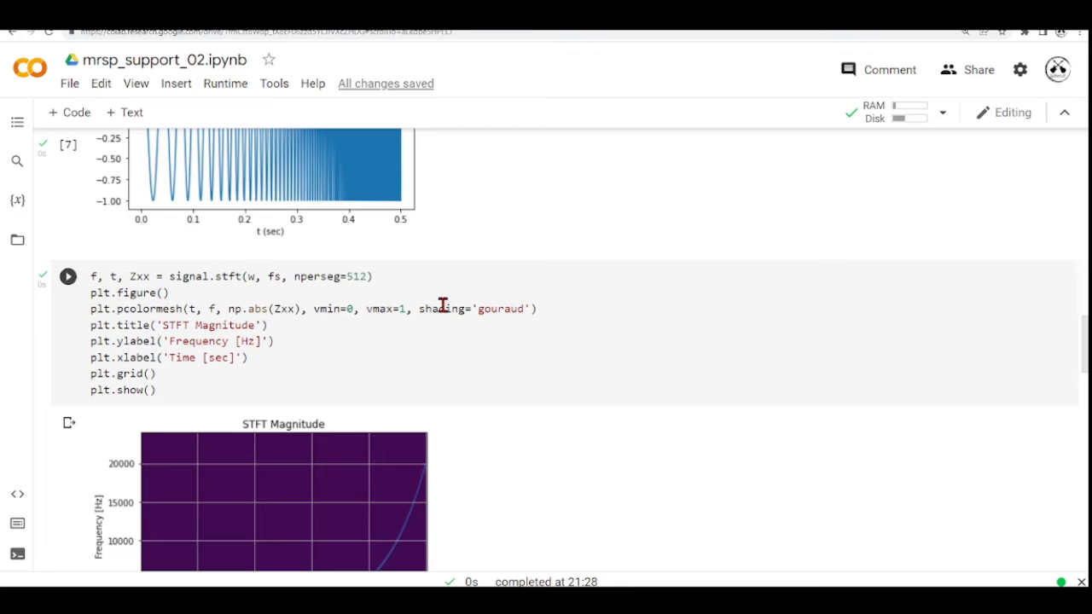
mouse_move(273, 319)
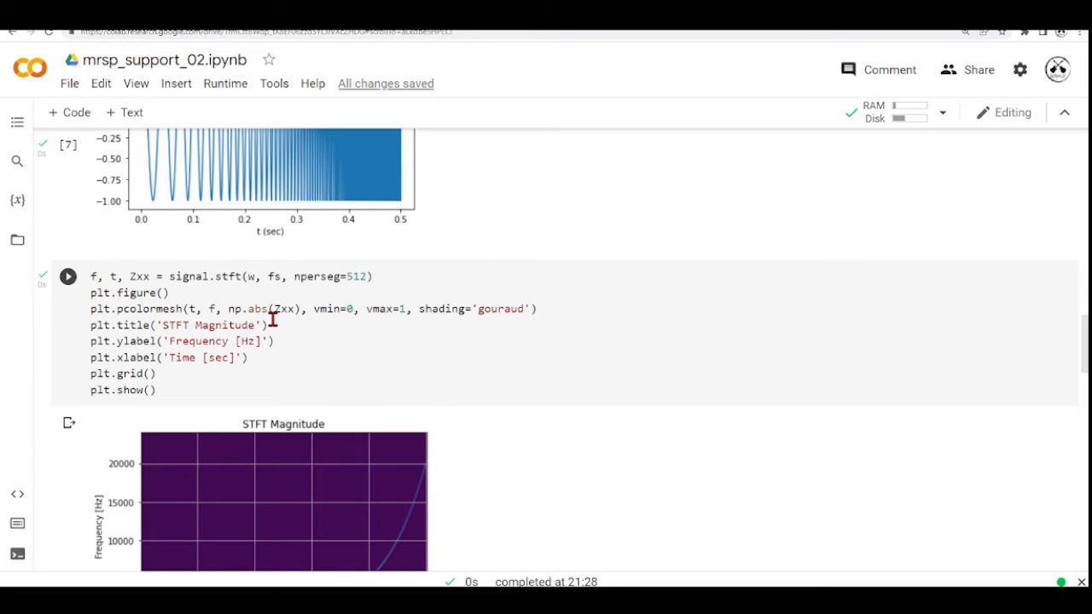
mouse_move(360, 269)
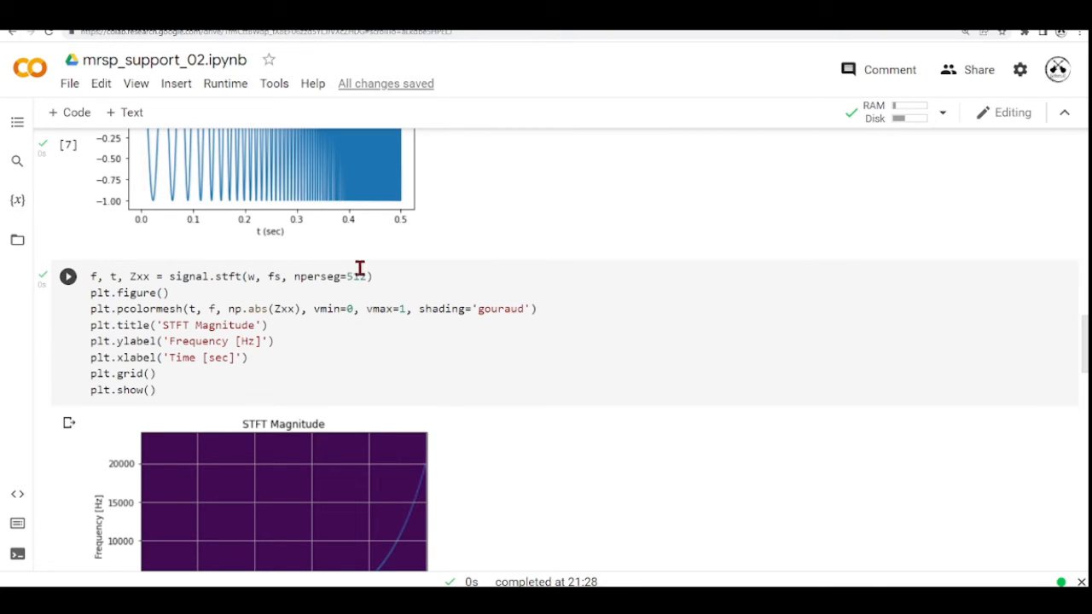
mouse_move(440, 288)
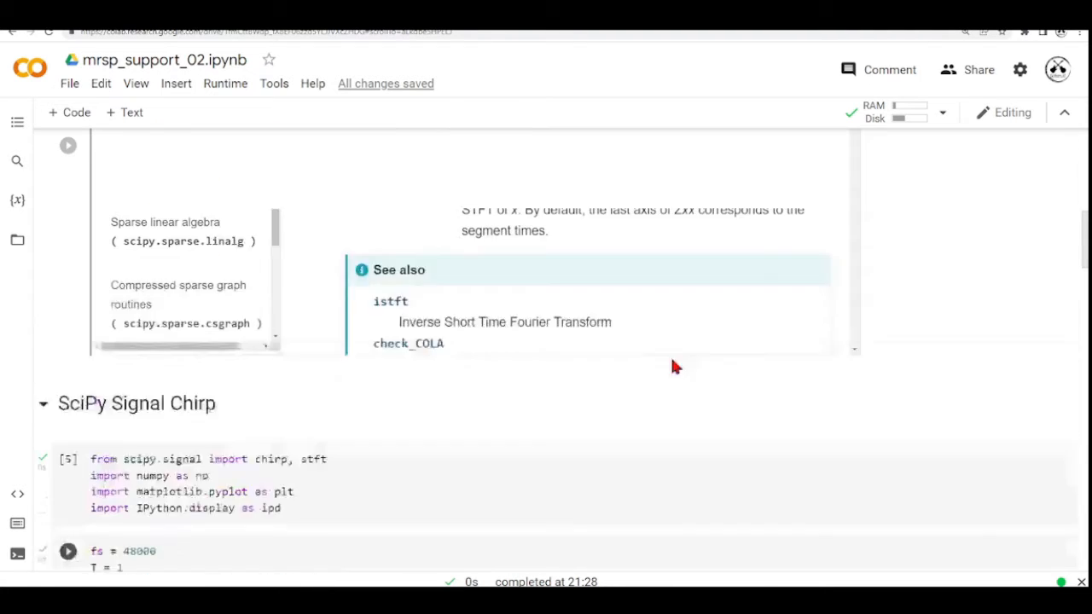
- Read the embedded stft docs on nperseg, noverlap and window, then return to the STFT Magnitude cell
scroll(up, 3)
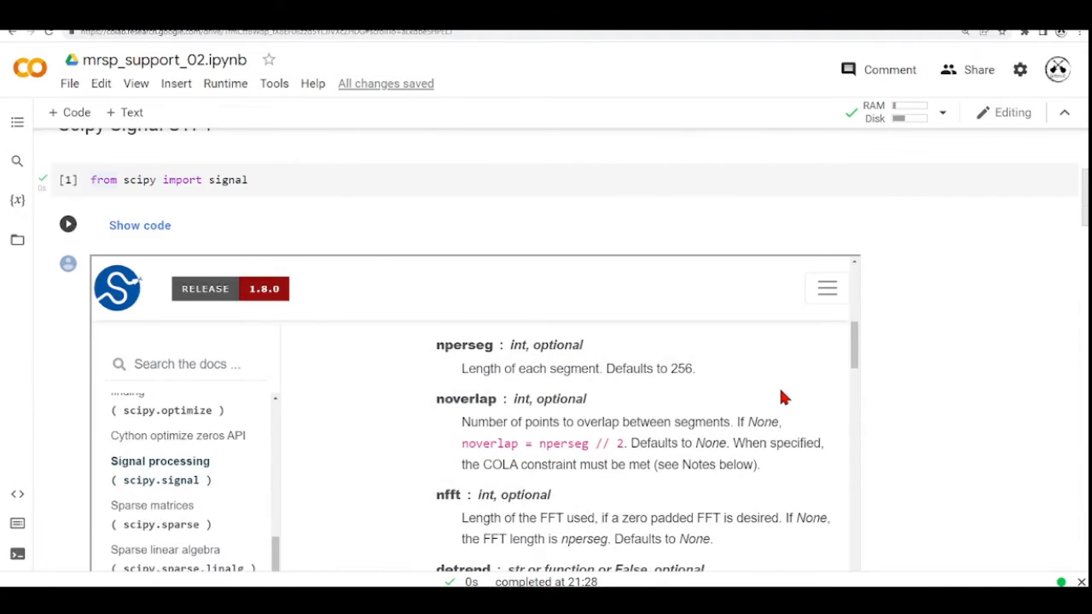
mouse_move(460, 384)
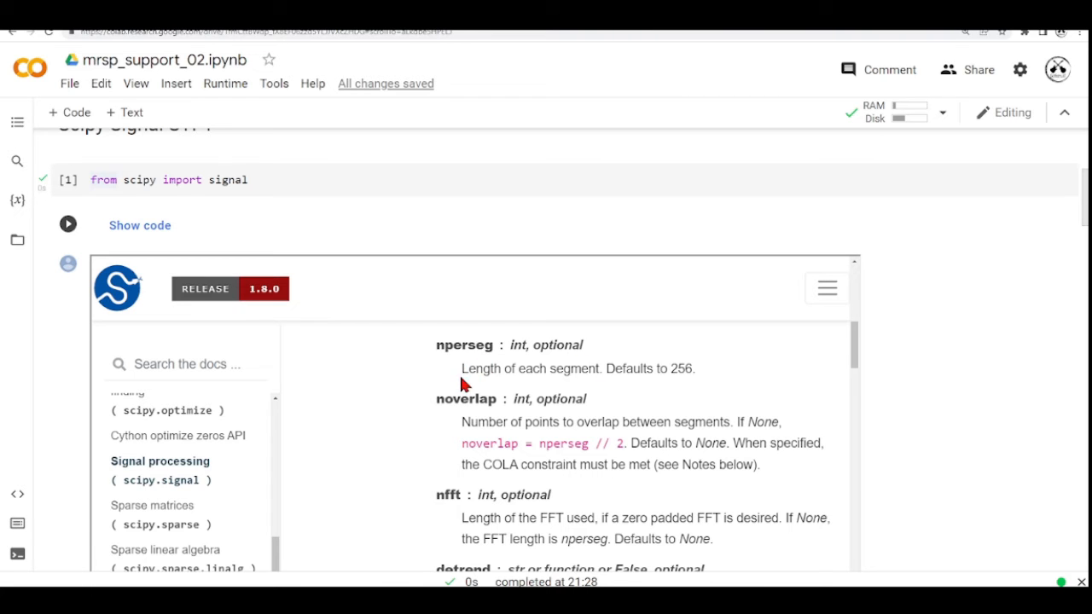
mouse_move(713, 407)
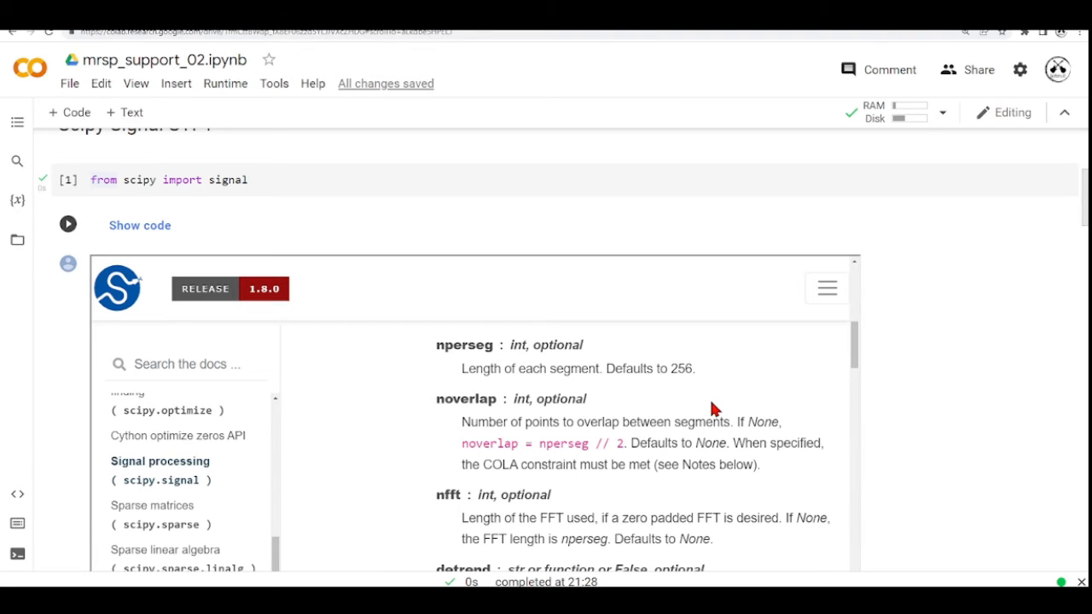
scroll(up, 3)
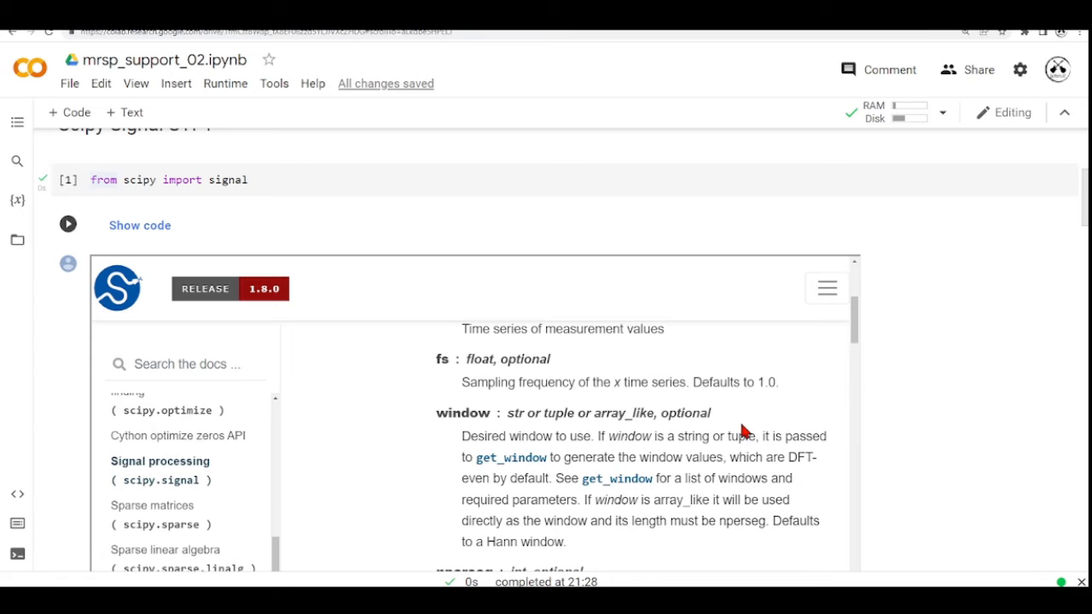
scroll(down, 3)
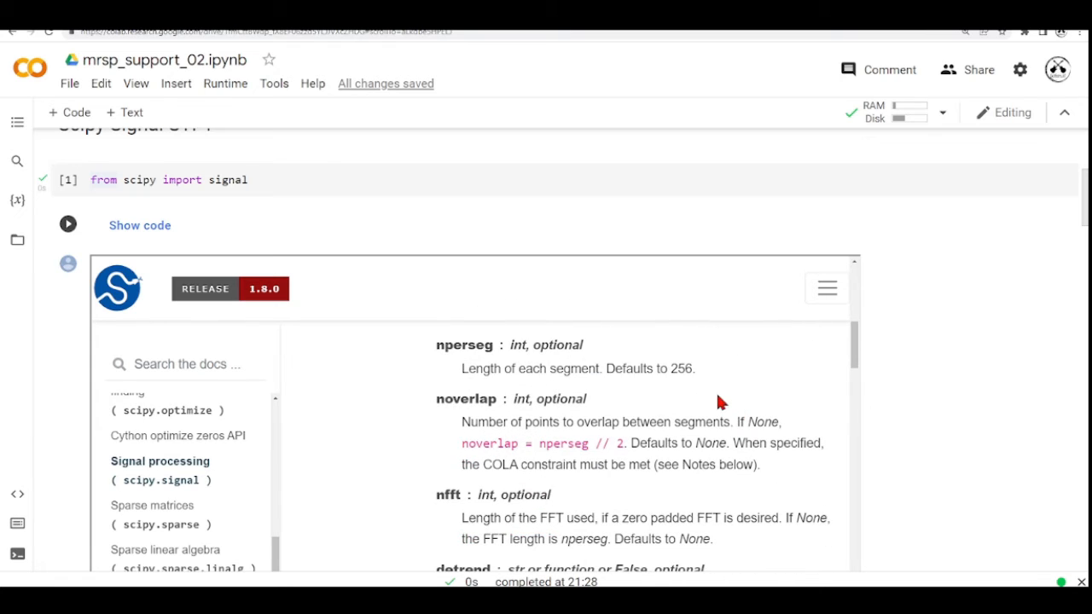
mouse_move(493, 396)
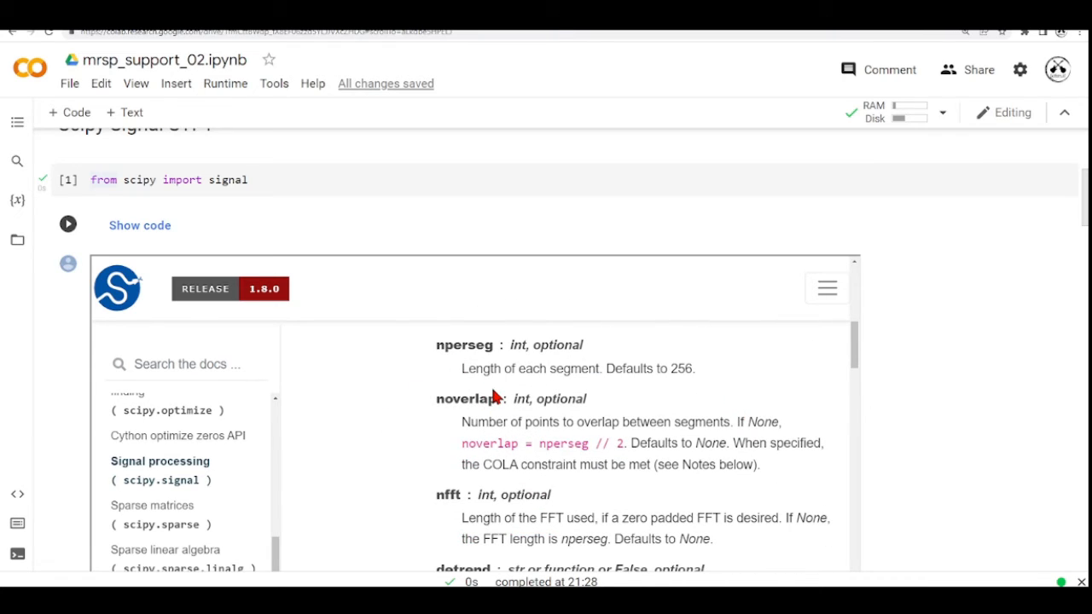
mouse_move(543, 447)
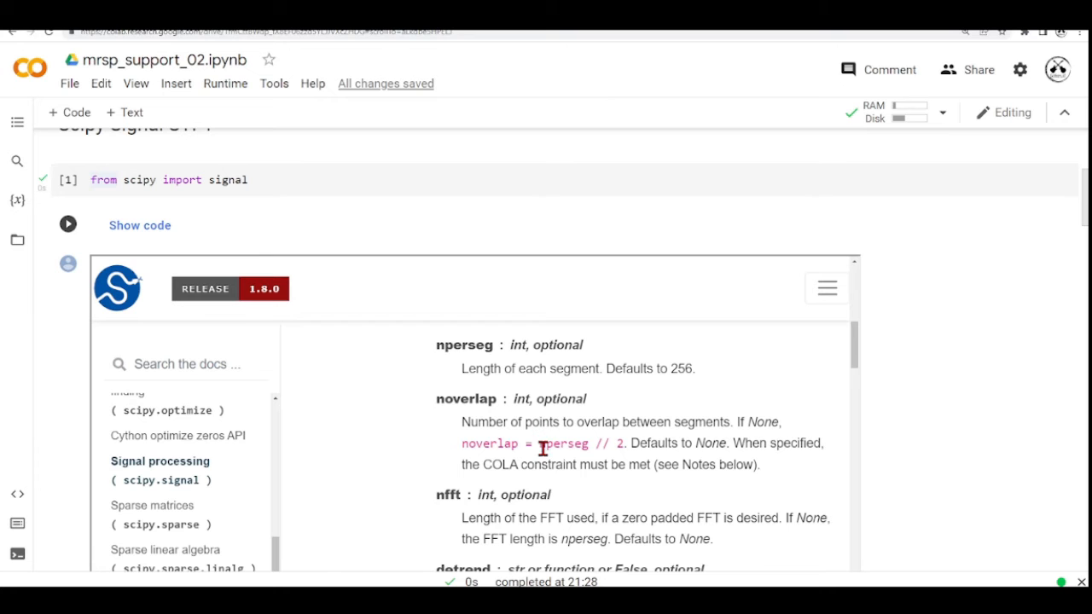
mouse_move(619, 444)
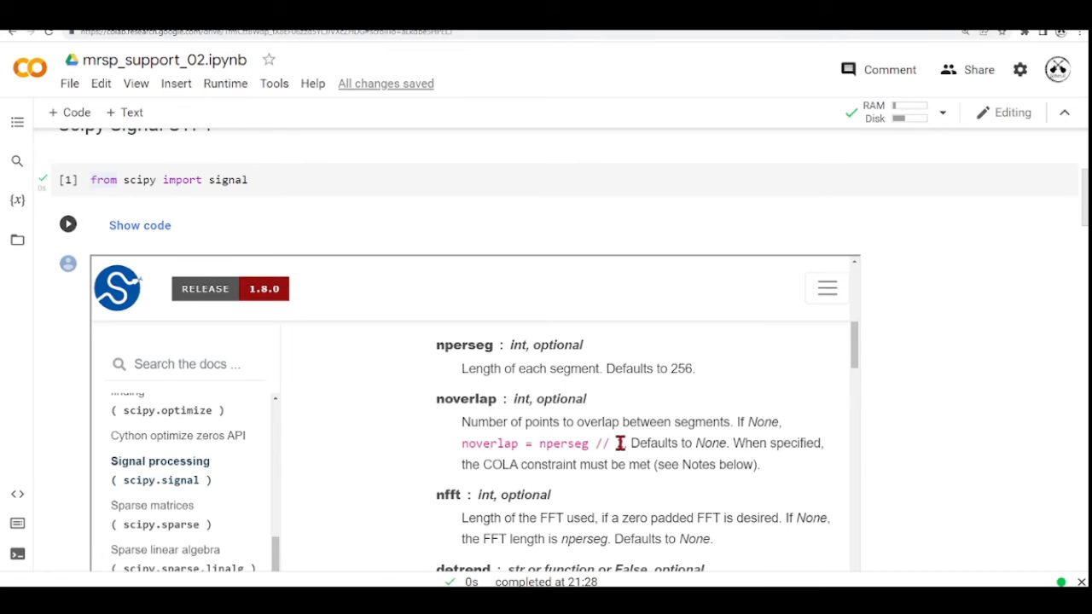
scroll(up, 3)
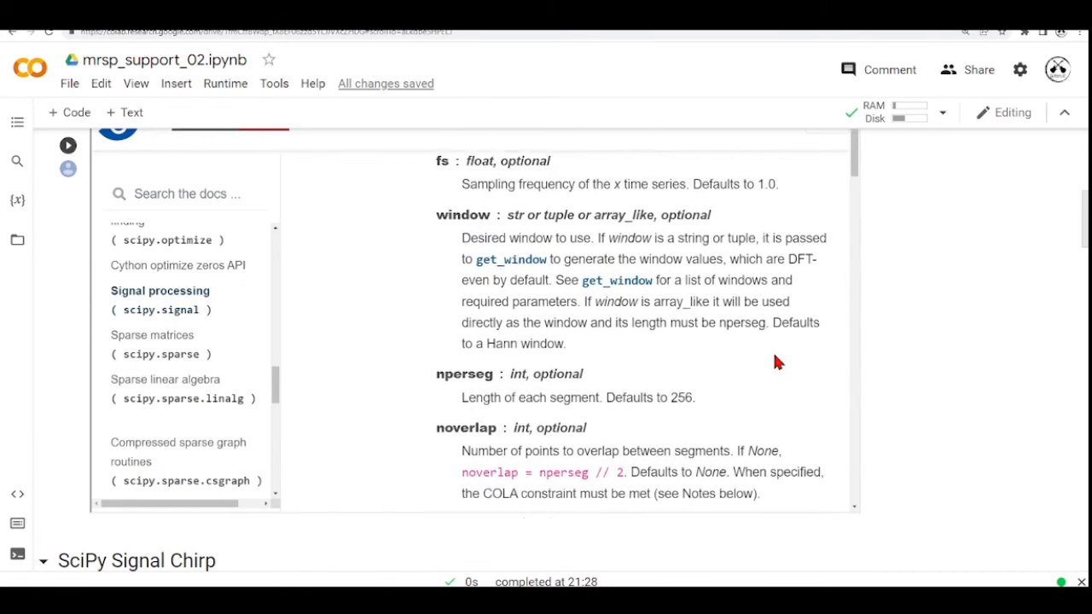
scroll(down, 3)
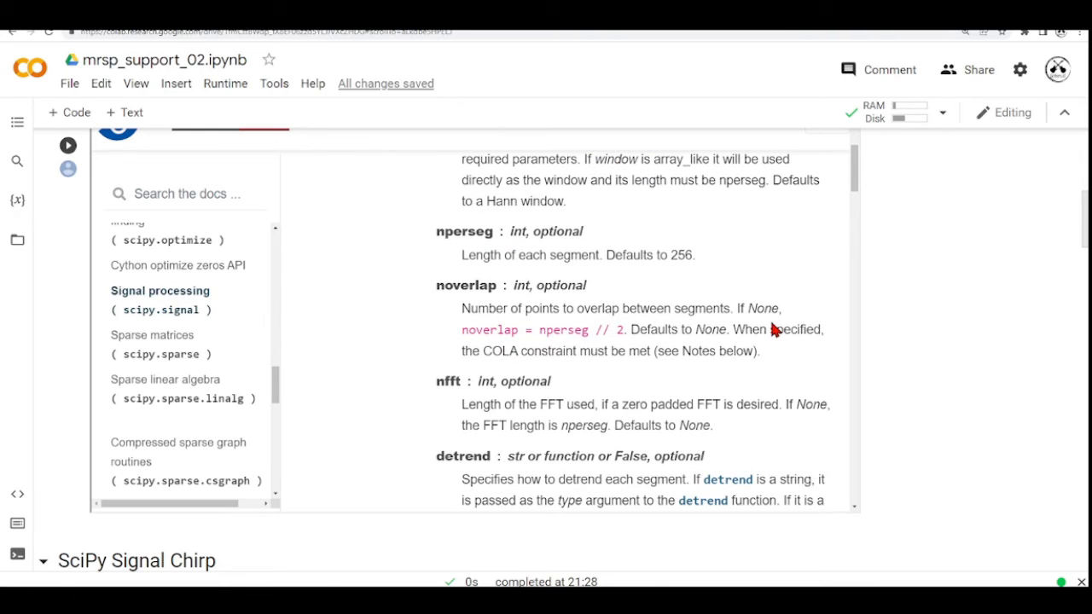
mouse_move(764, 288)
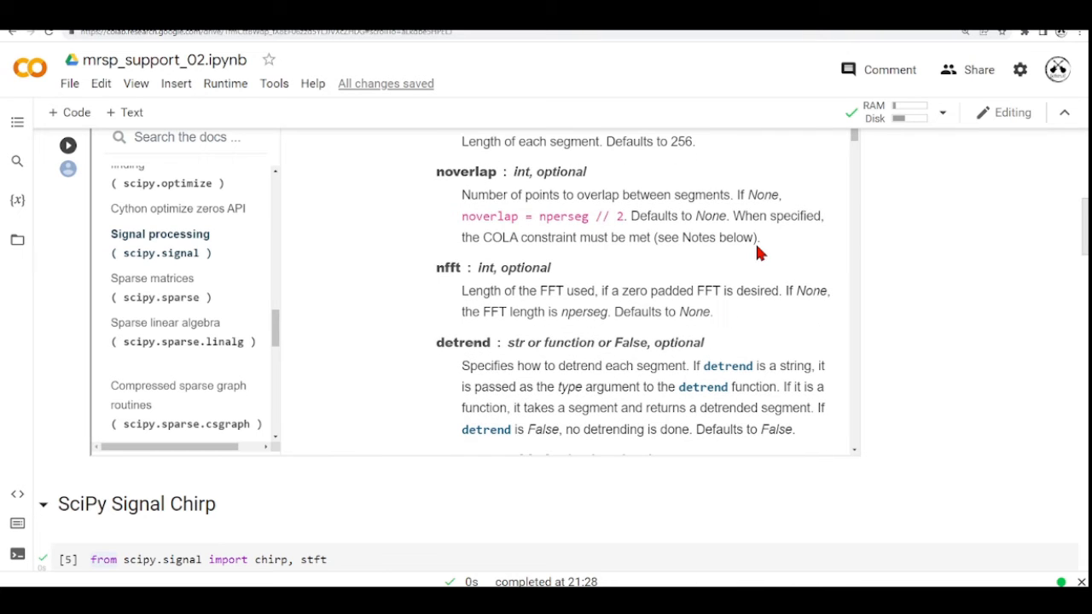
mouse_move(491, 332)
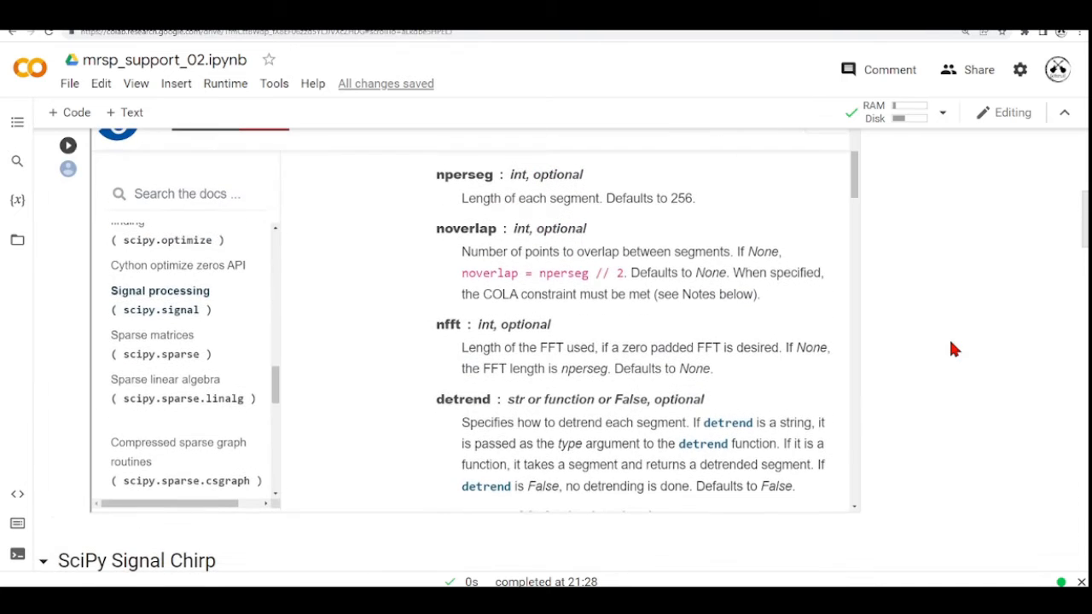
mouse_move(604, 372)
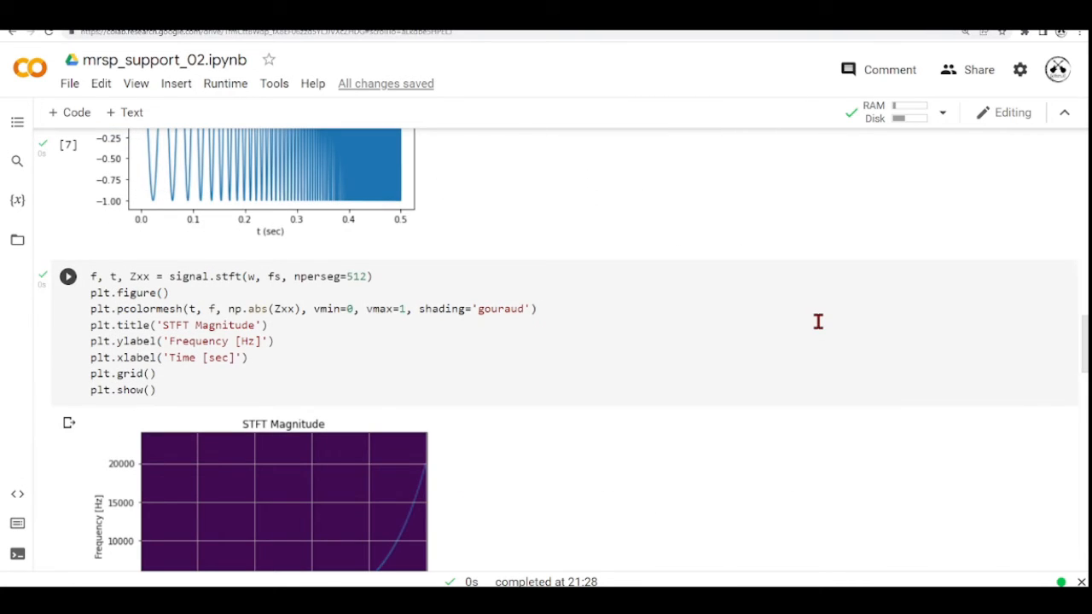
scroll(up, 3)
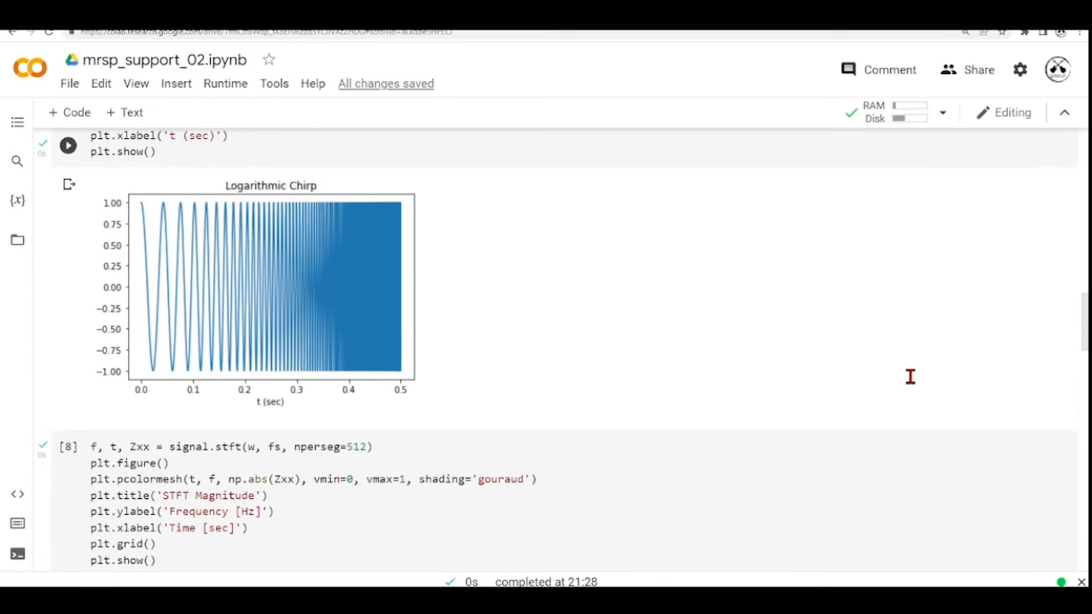
scroll(down, 3)
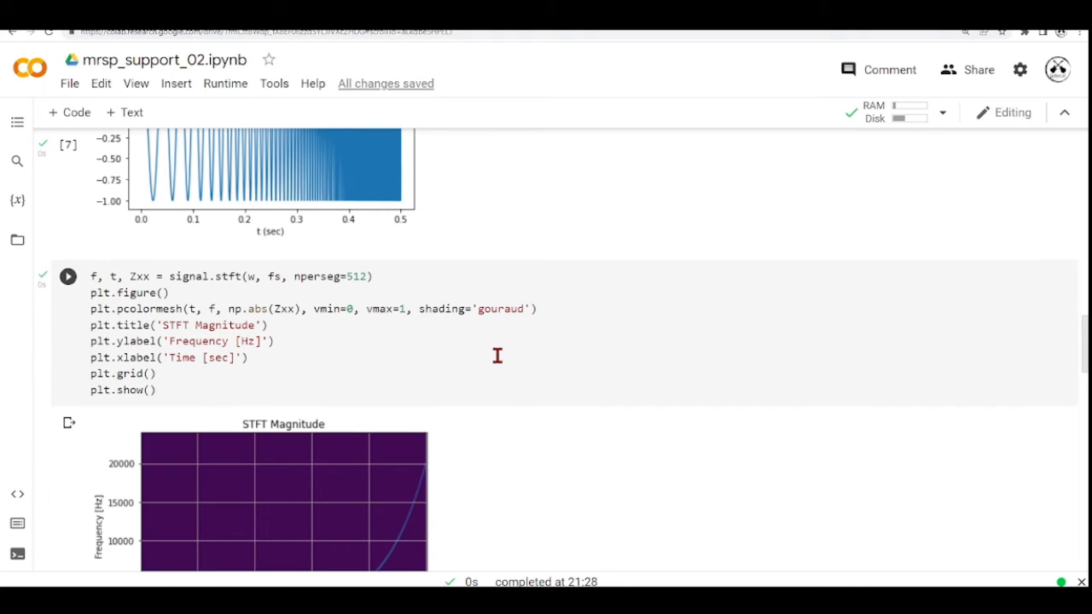
mouse_move(174, 276)
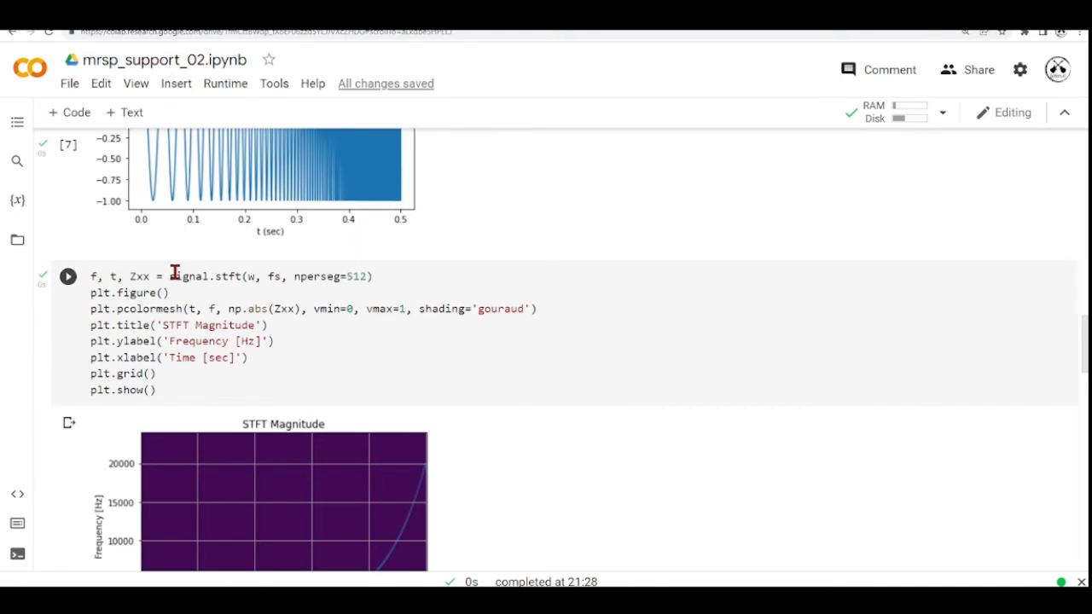
mouse_move(207, 317)
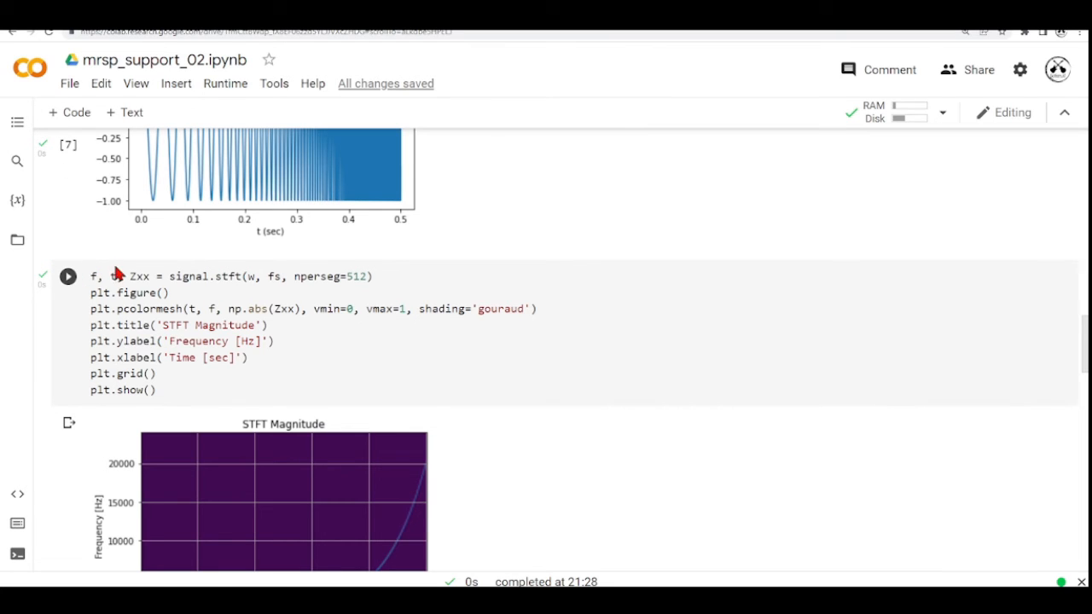
mouse_move(478, 312)
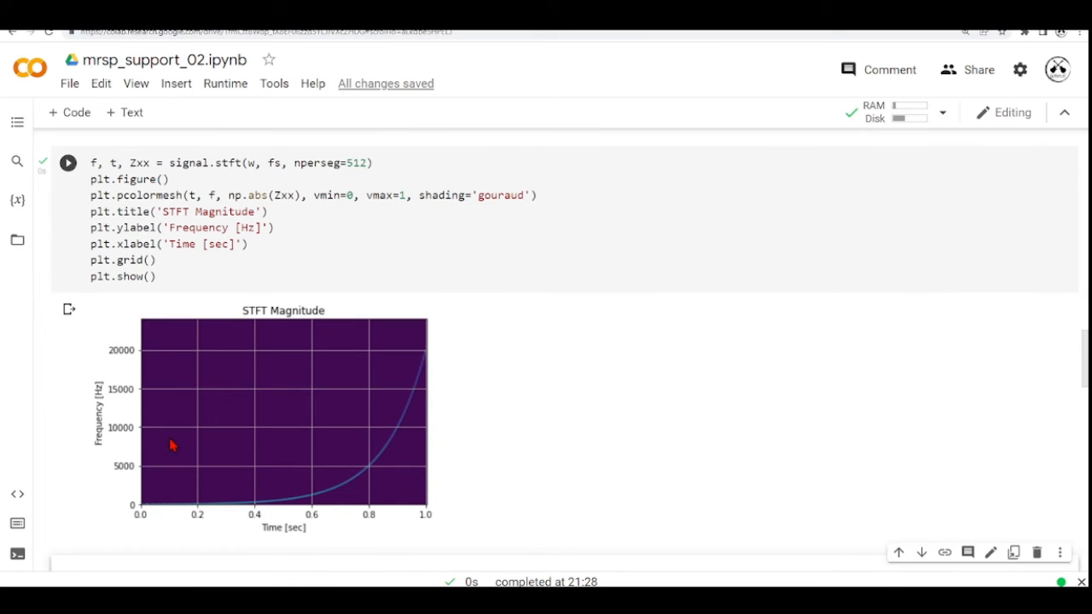
mouse_move(467, 270)
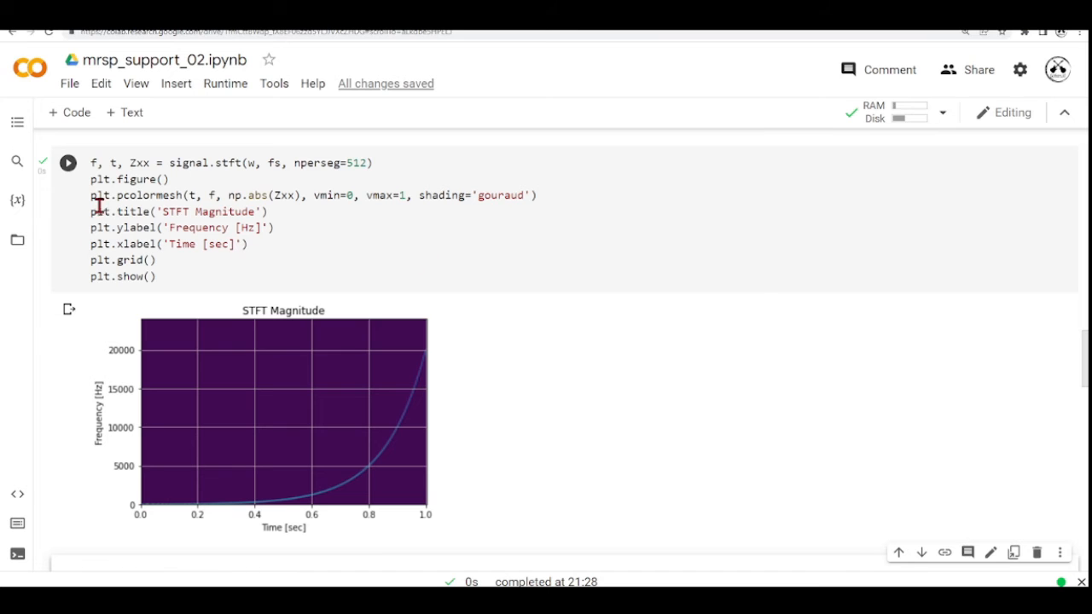
scroll(down, 3)
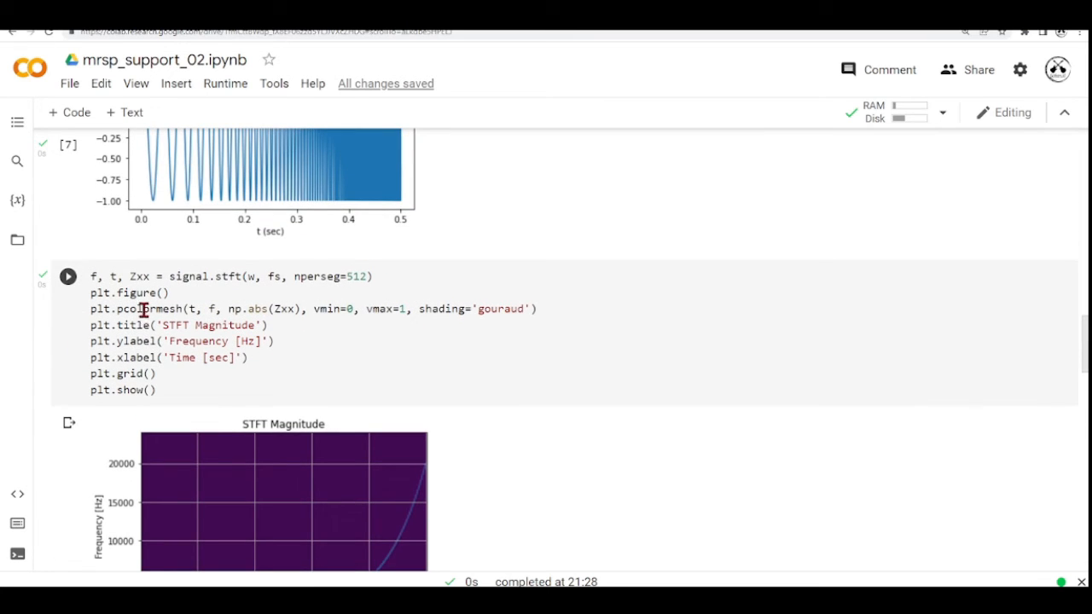
scroll(up, 3)
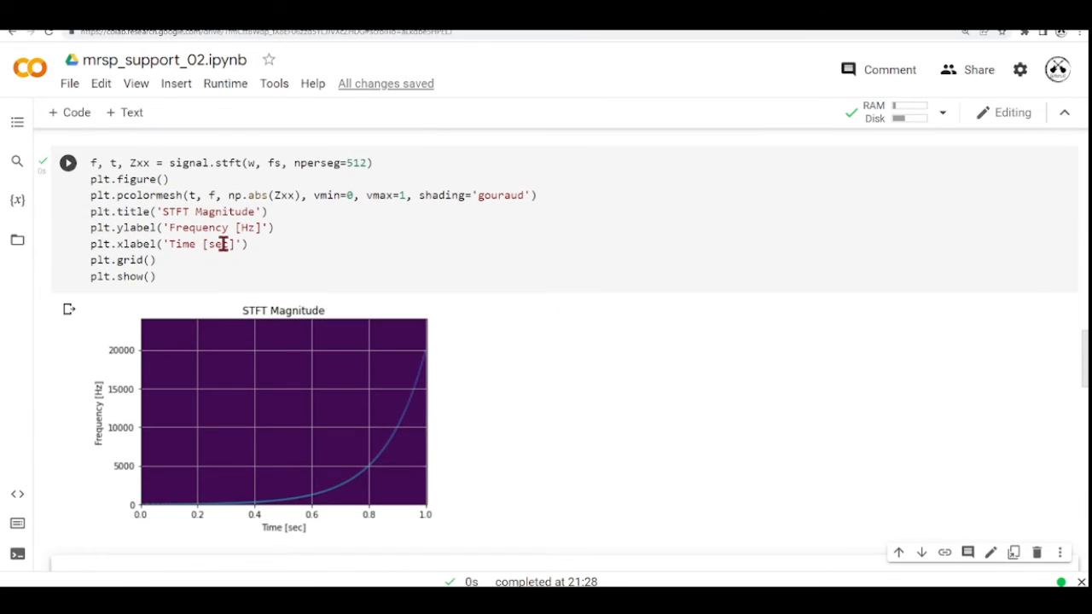
mouse_move(253, 319)
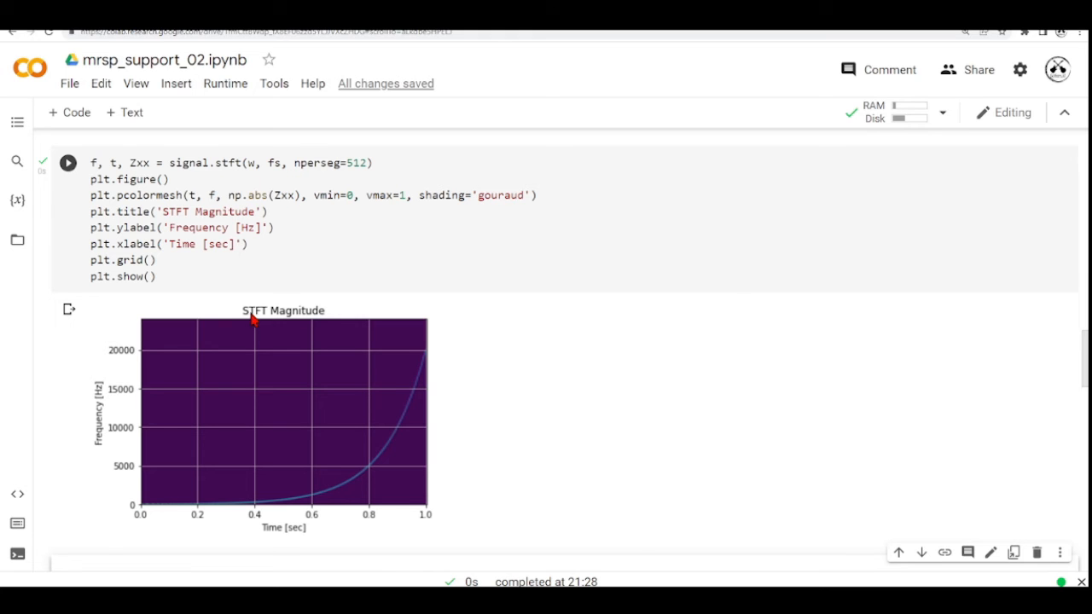
scroll(down, 3)
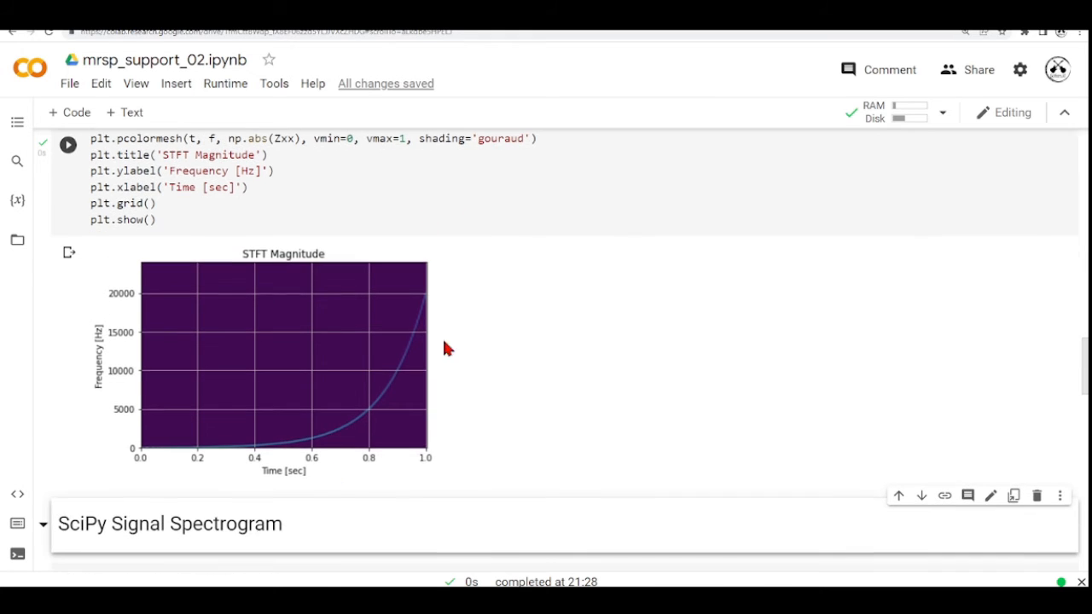
mouse_move(464, 311)
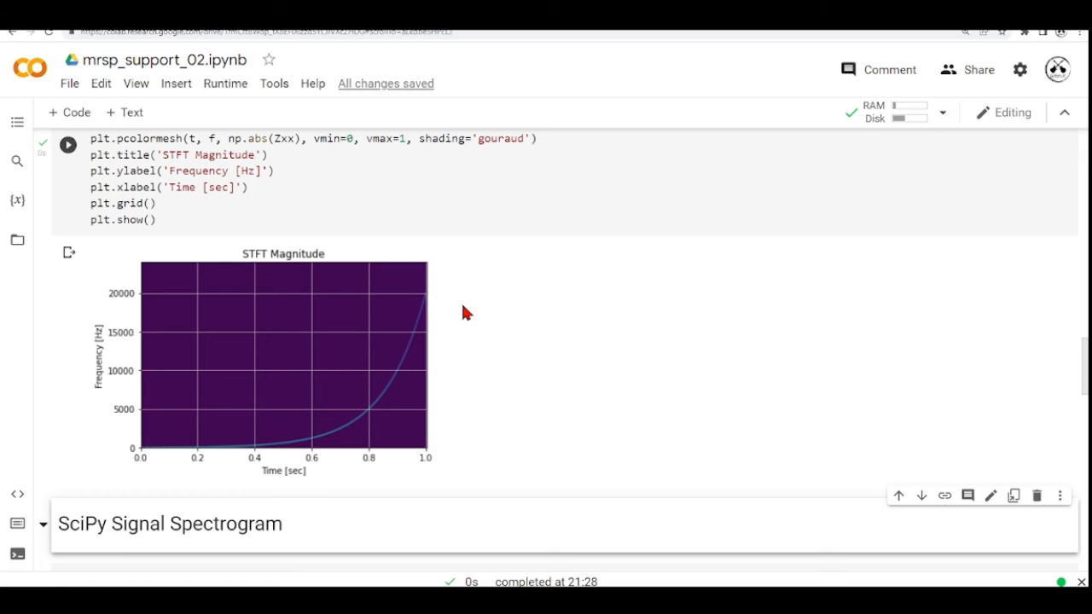
mouse_move(549, 341)
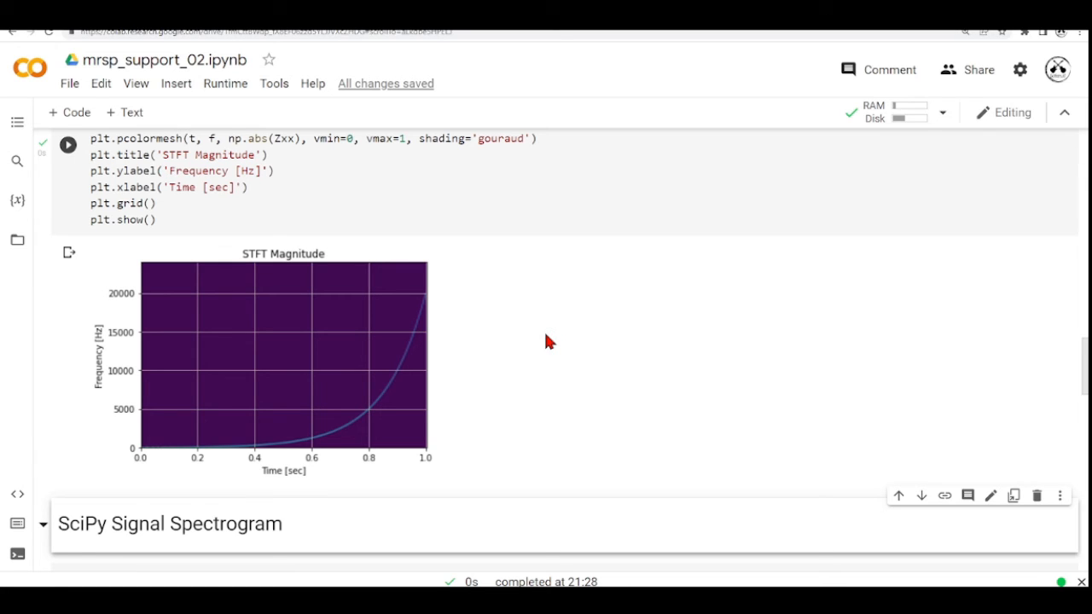
mouse_move(145, 452)
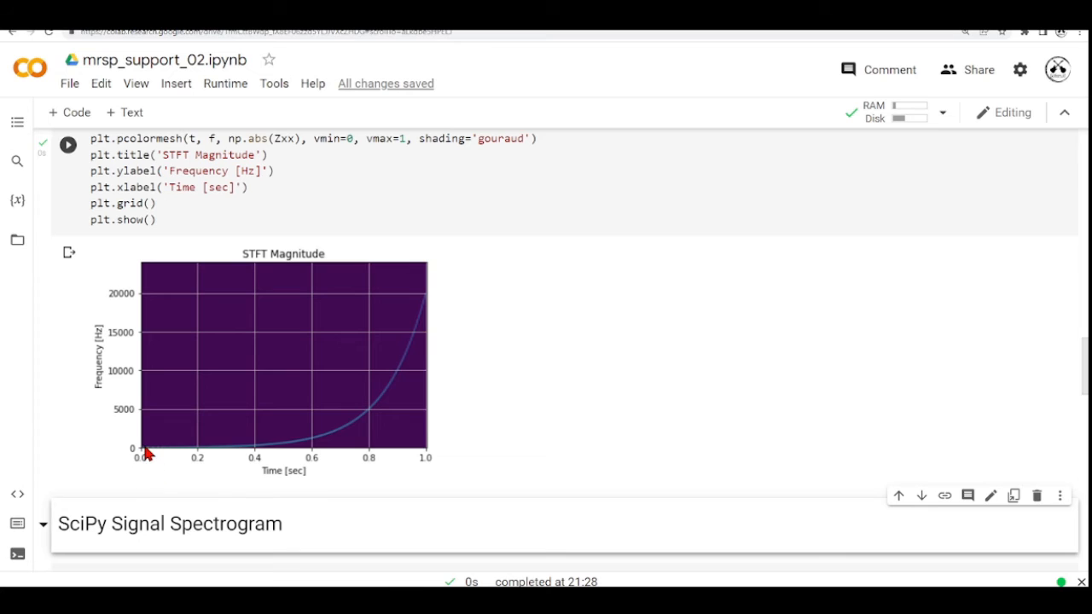
mouse_move(237, 456)
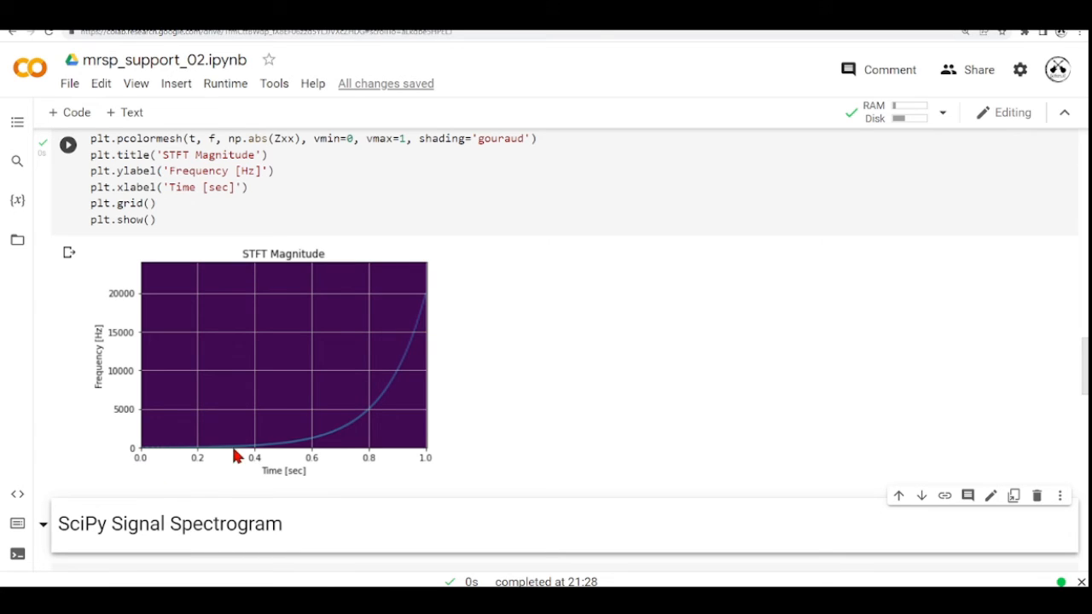
mouse_move(430, 300)
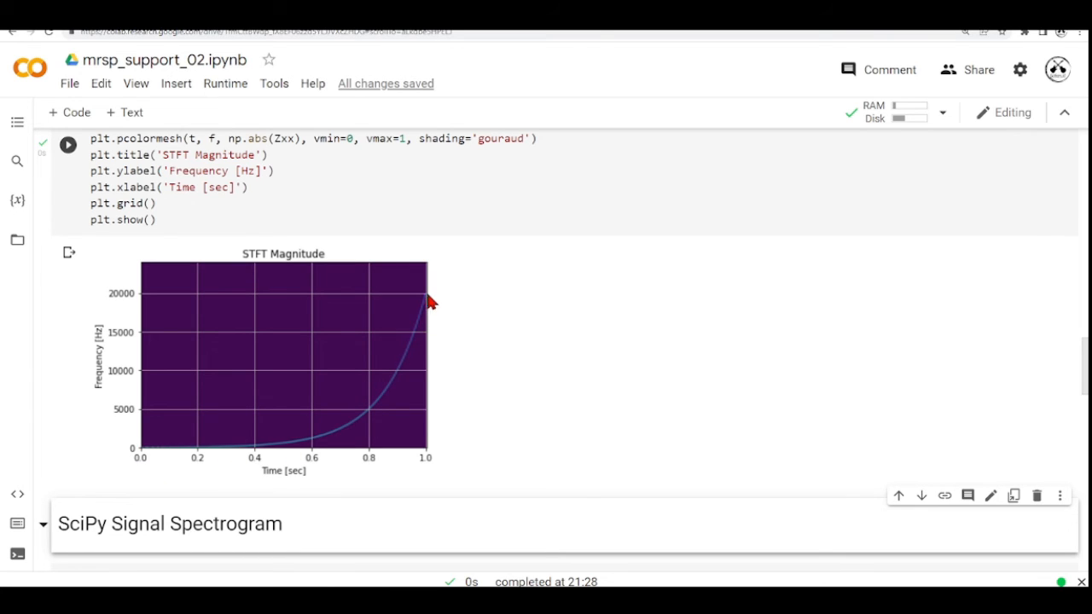
mouse_move(529, 287)
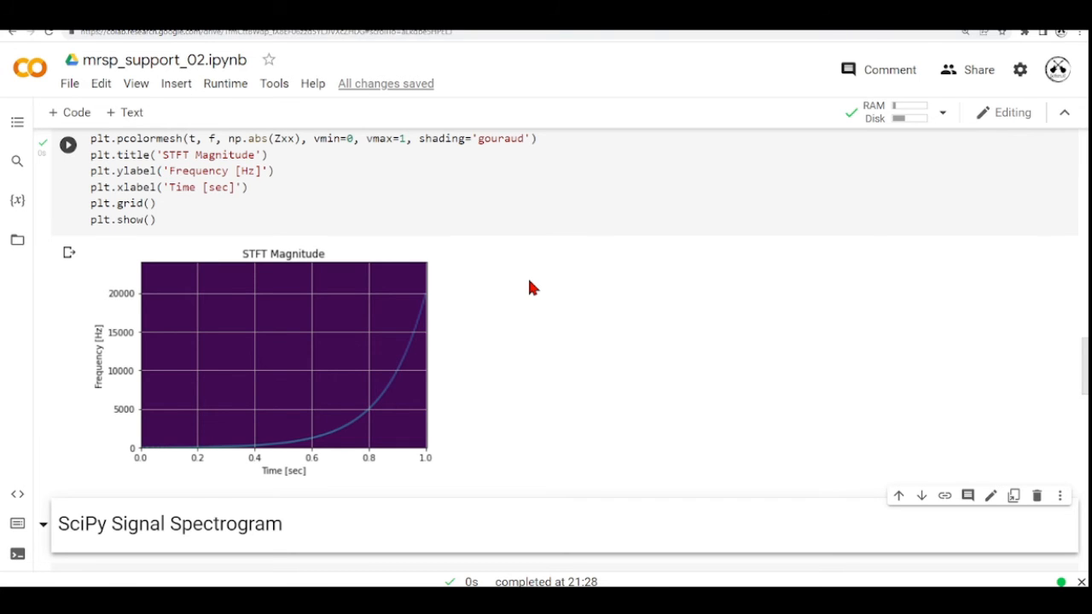
scroll(up, 3)
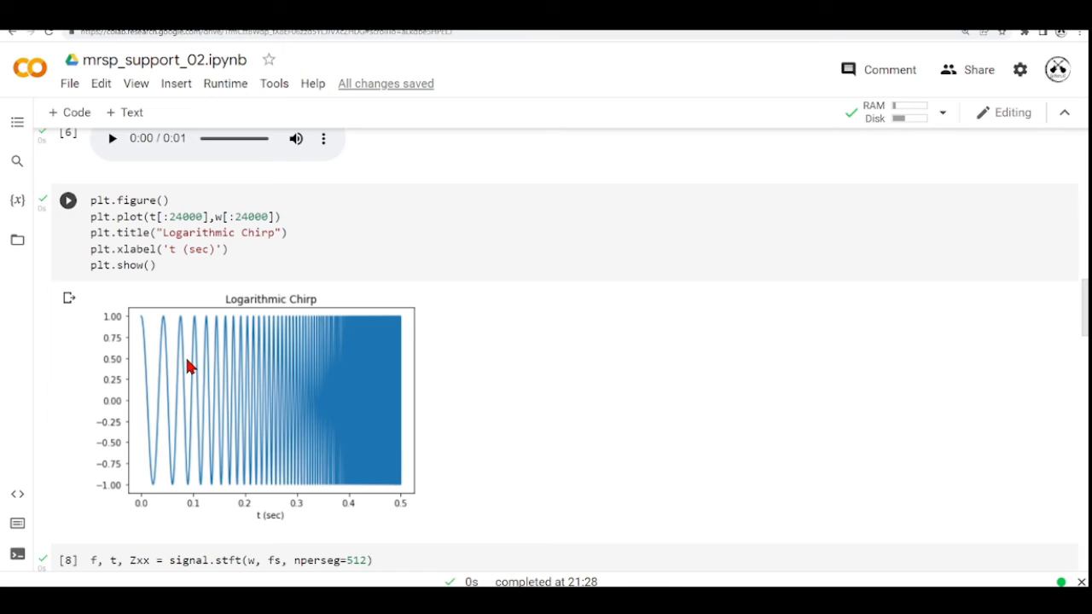
mouse_move(255, 379)
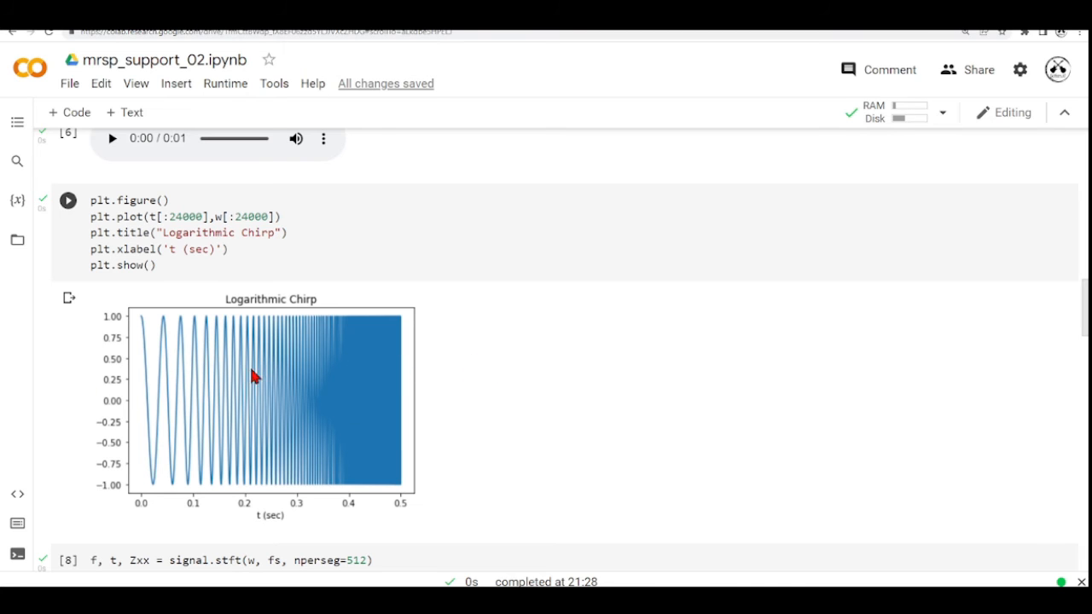
scroll(down, 3)
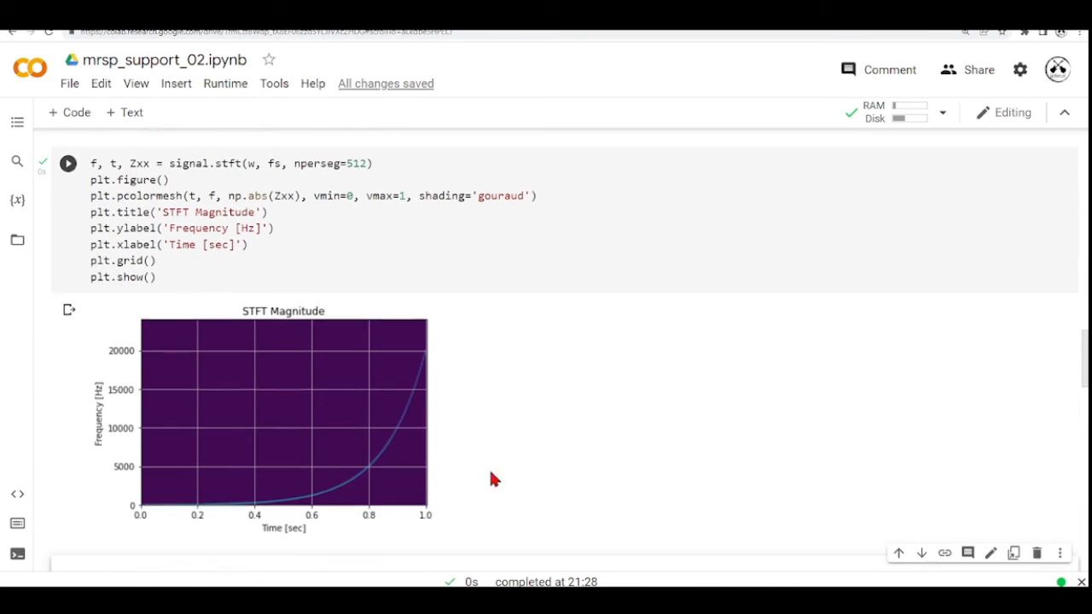
mouse_move(394, 429)
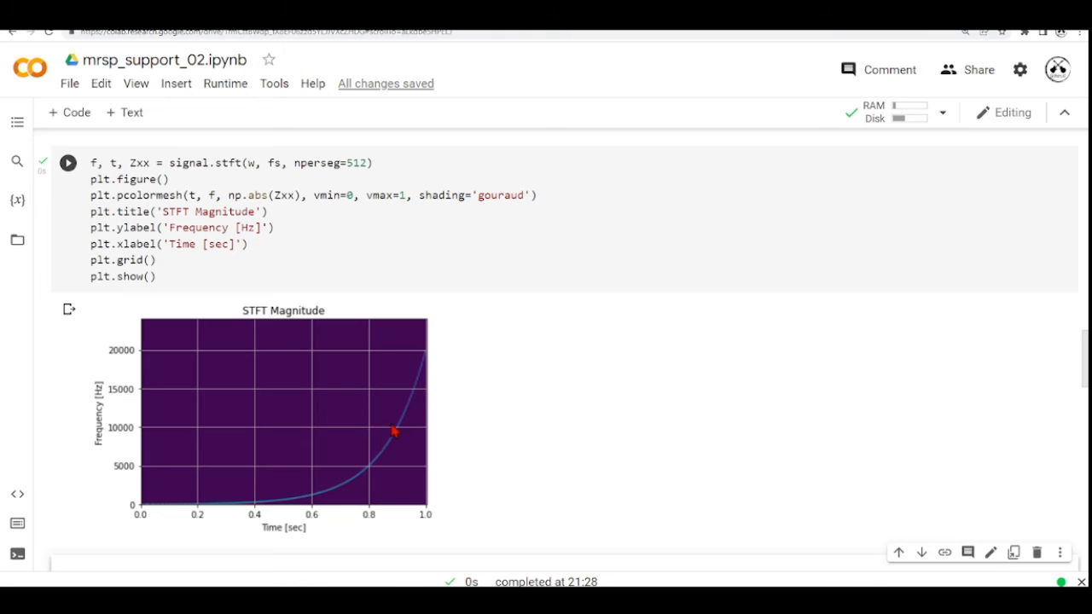
mouse_move(217, 474)
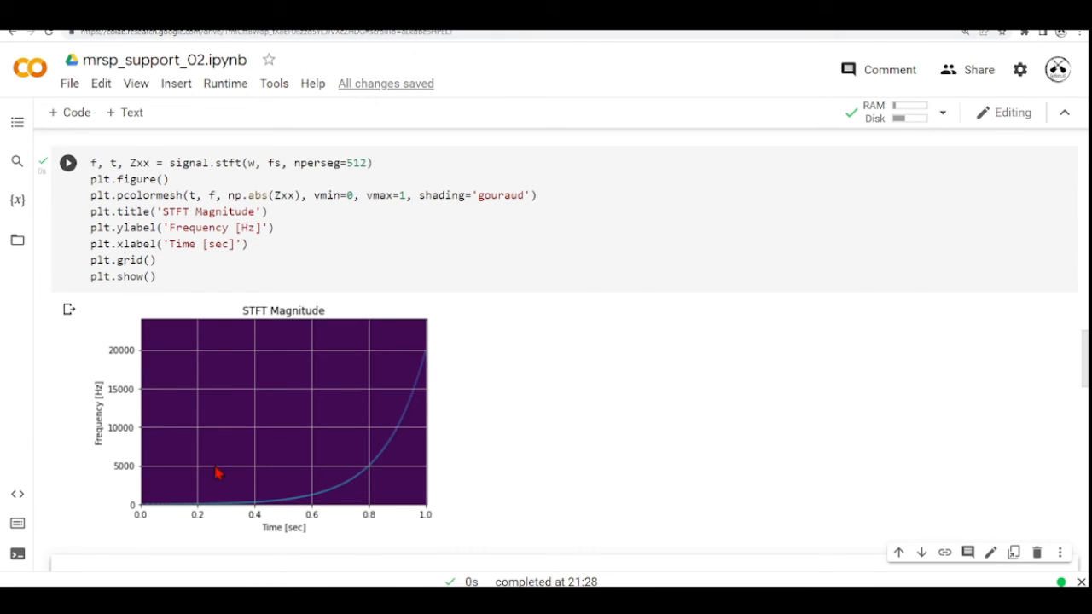
mouse_move(423, 457)
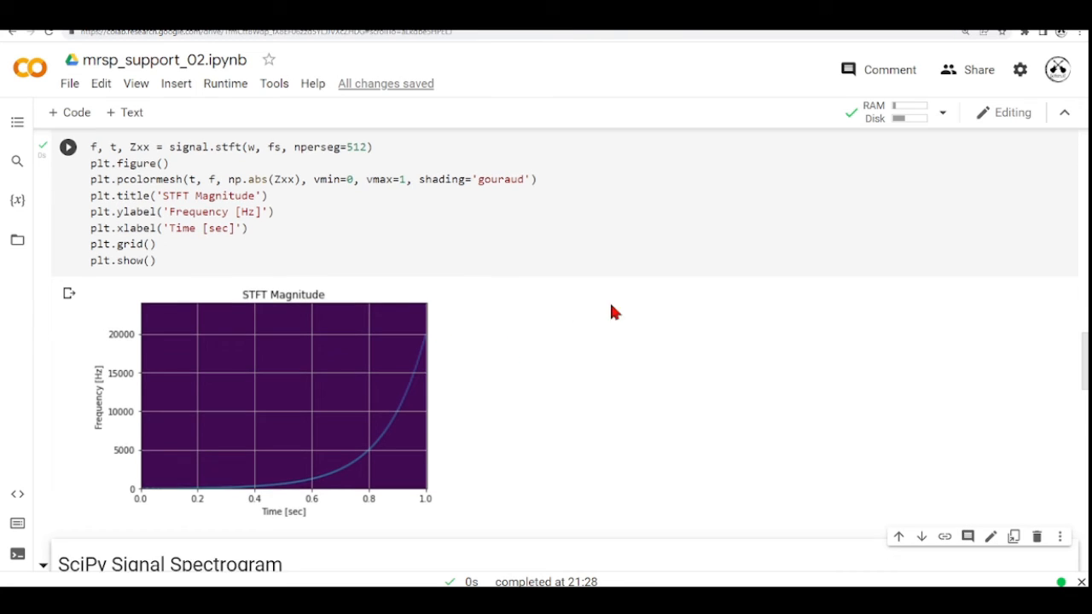
scroll(up, 3)
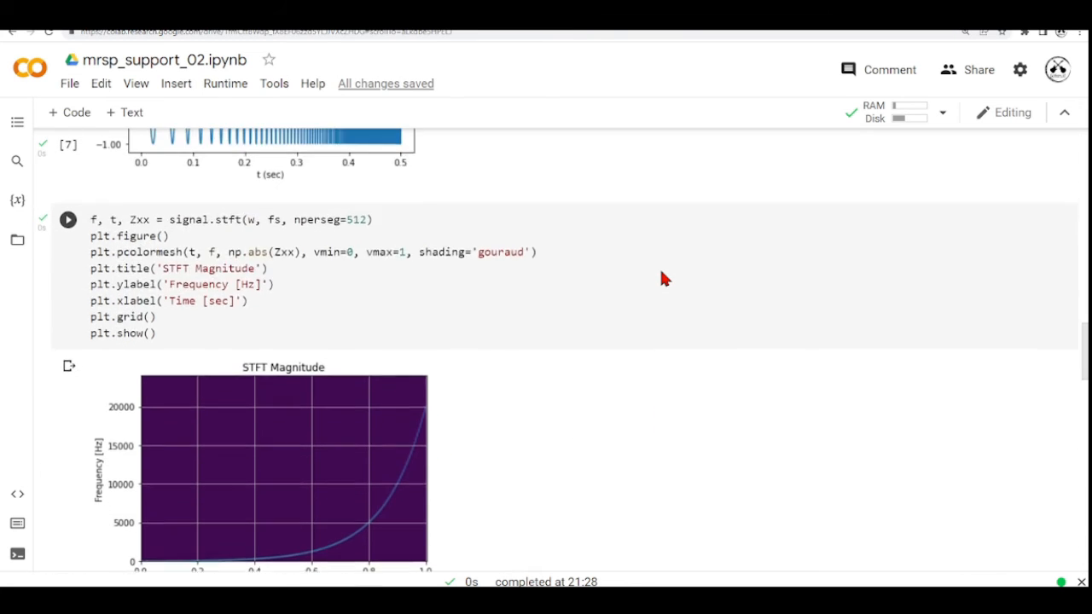
scroll(up, 3)
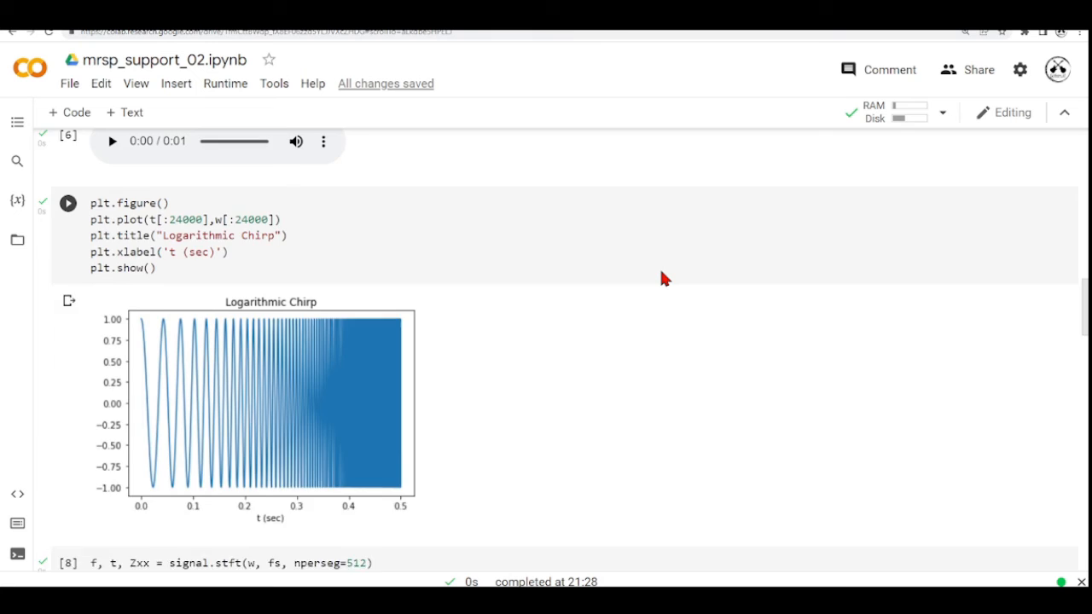
scroll(up, 3)
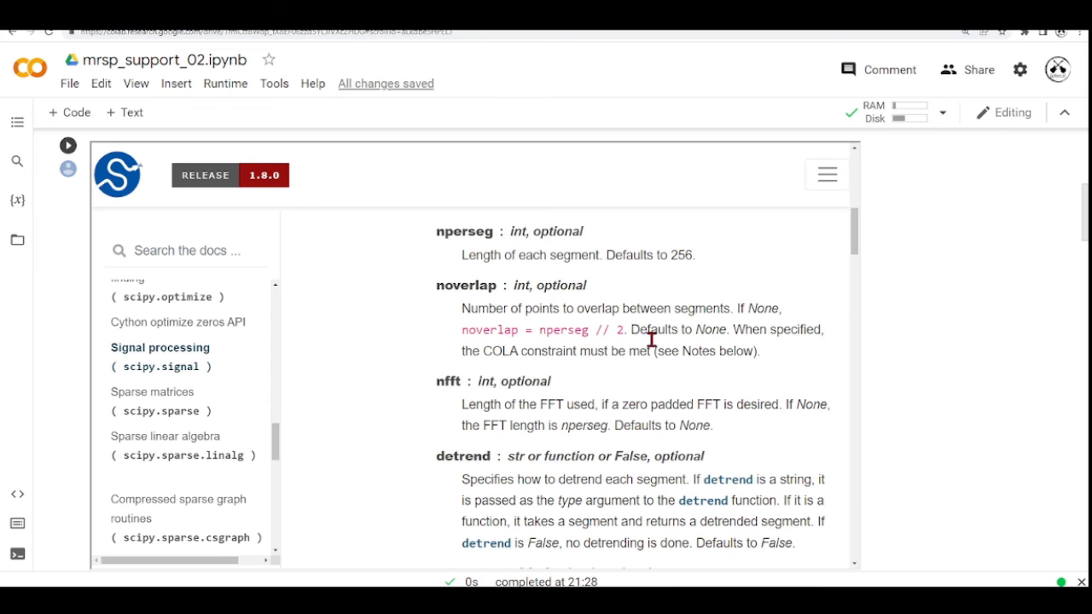
scroll(down, 3)
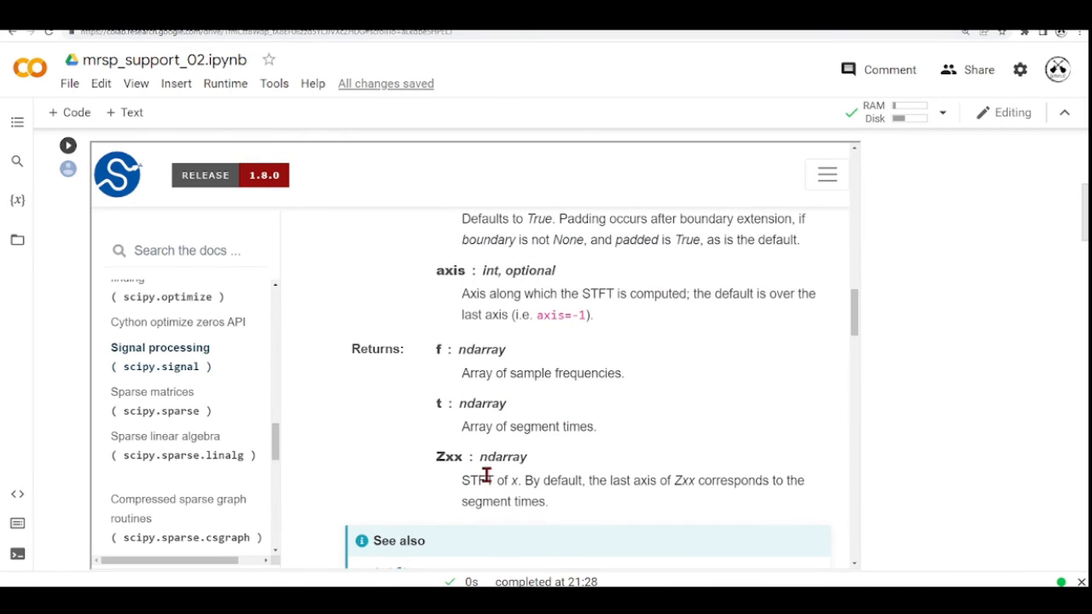
scroll(down, 3)
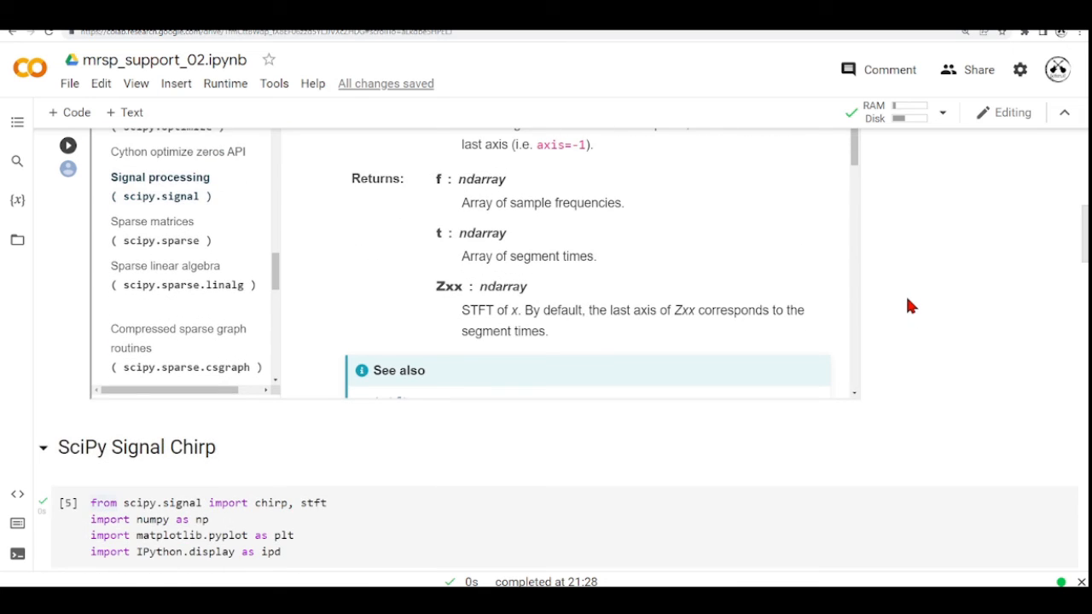
scroll(down, 3)
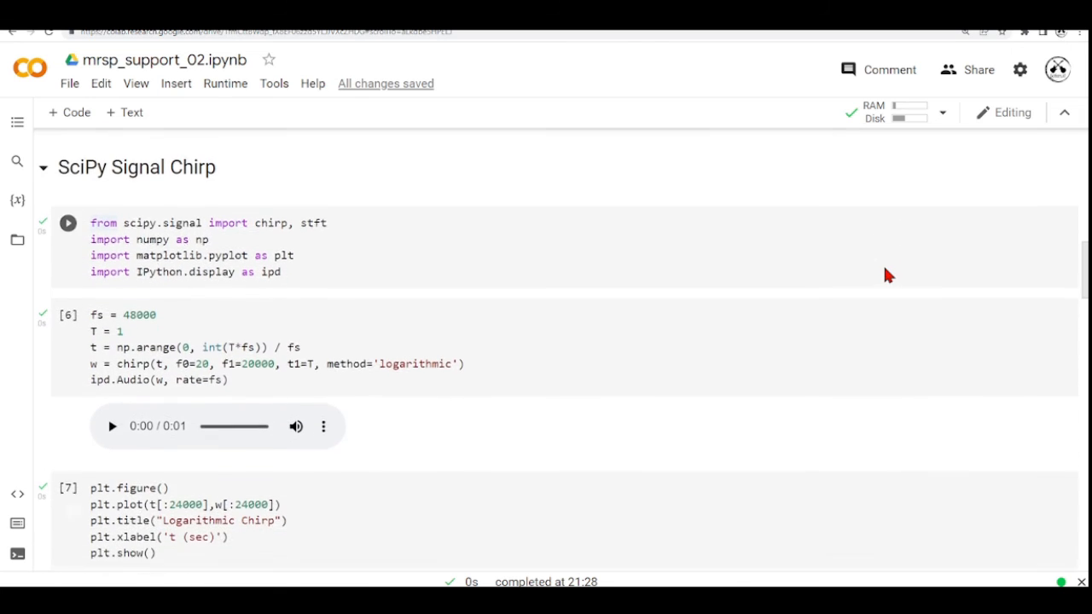
scroll(down, 3)
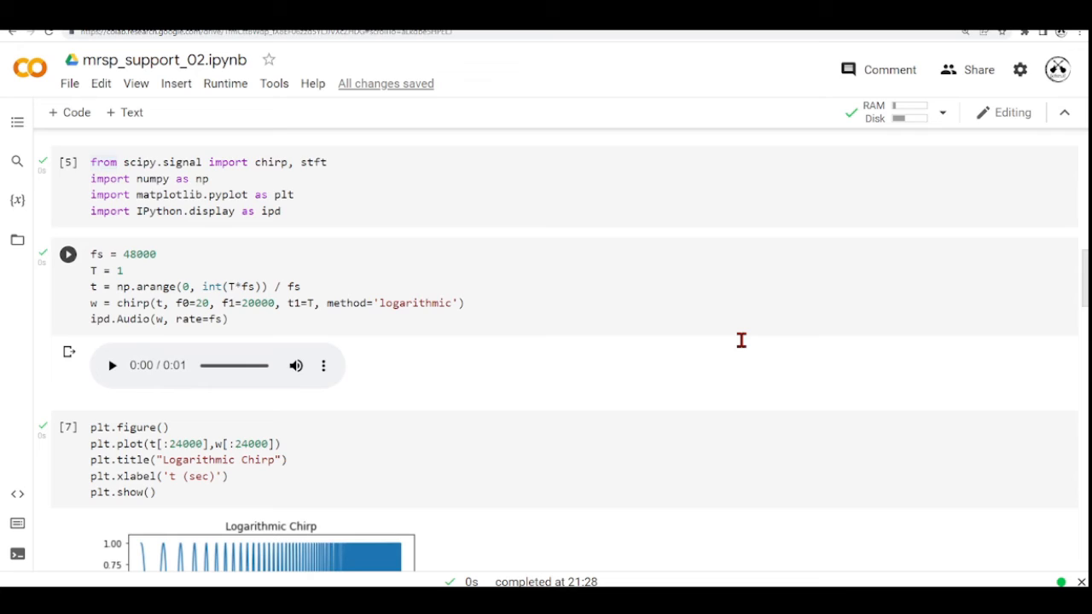
scroll(down, 3)
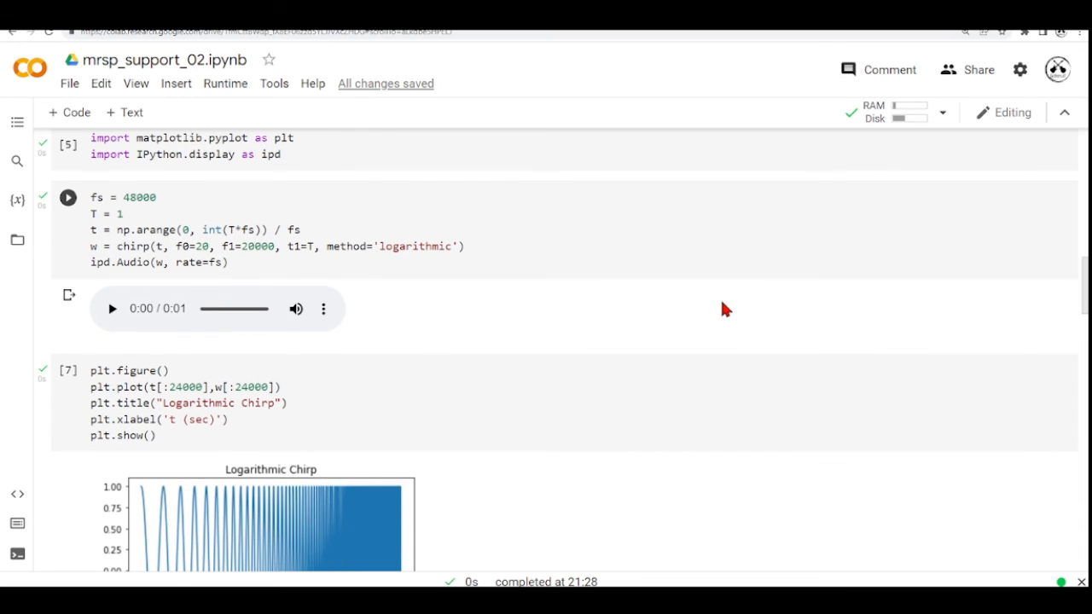
mouse_move(345, 207)
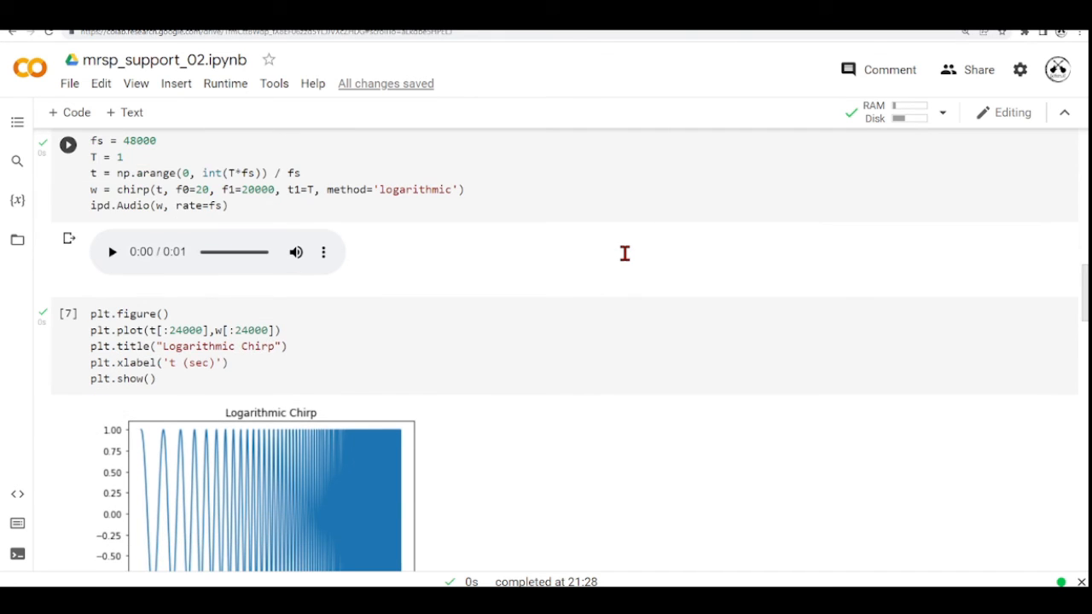
scroll(down, 3)
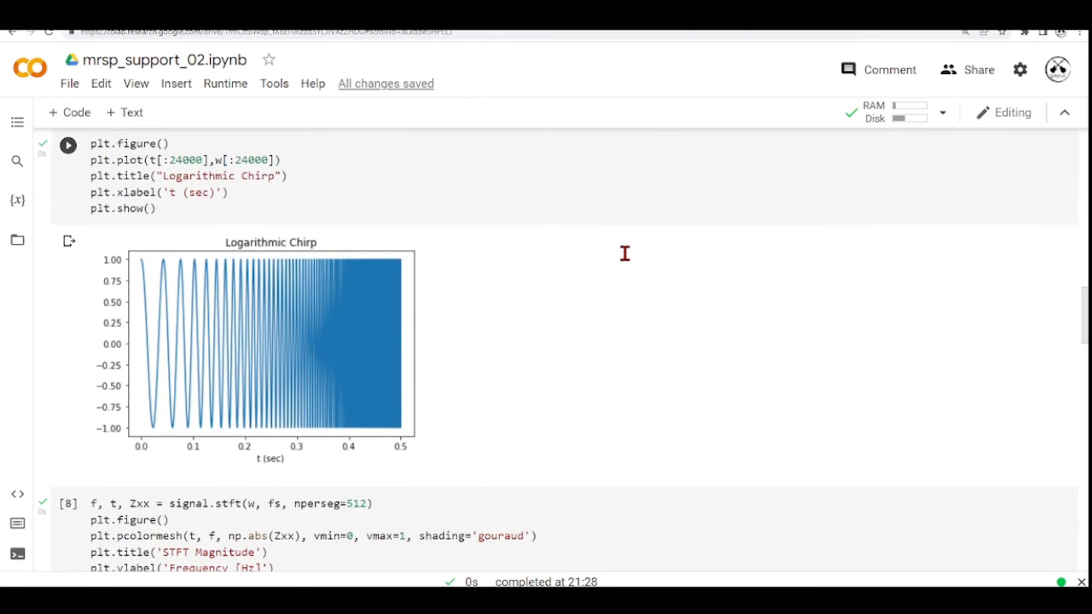
scroll(up, 3)
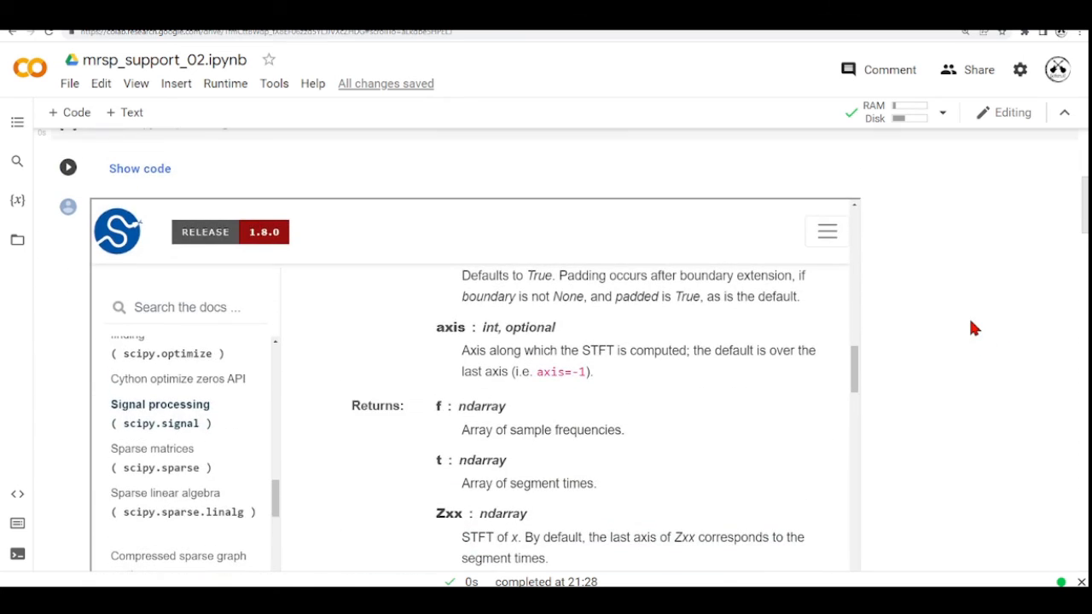
scroll(down, 3)
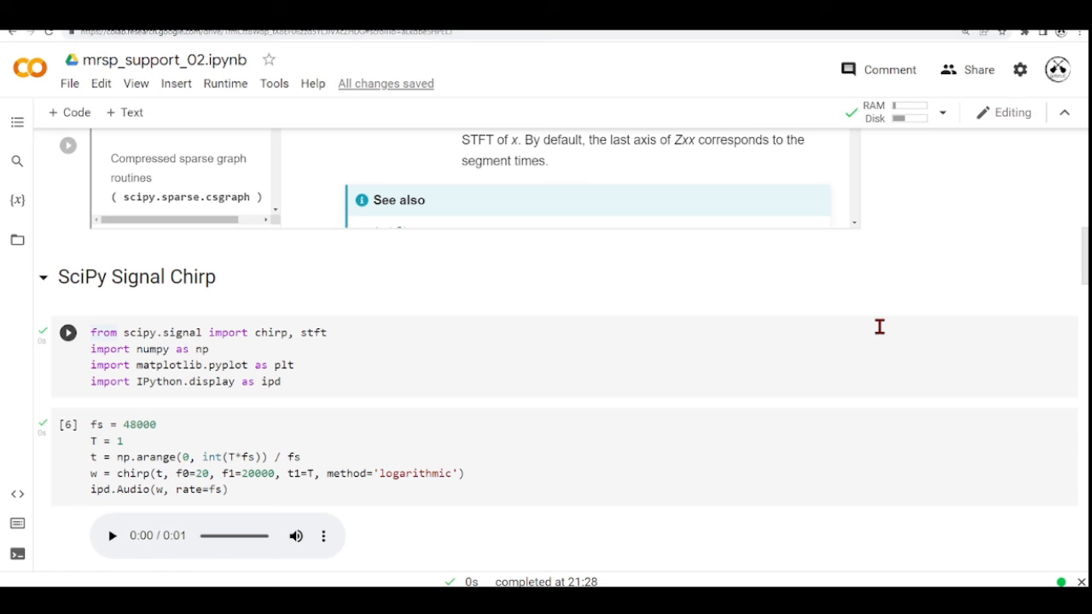
mouse_move(839, 343)
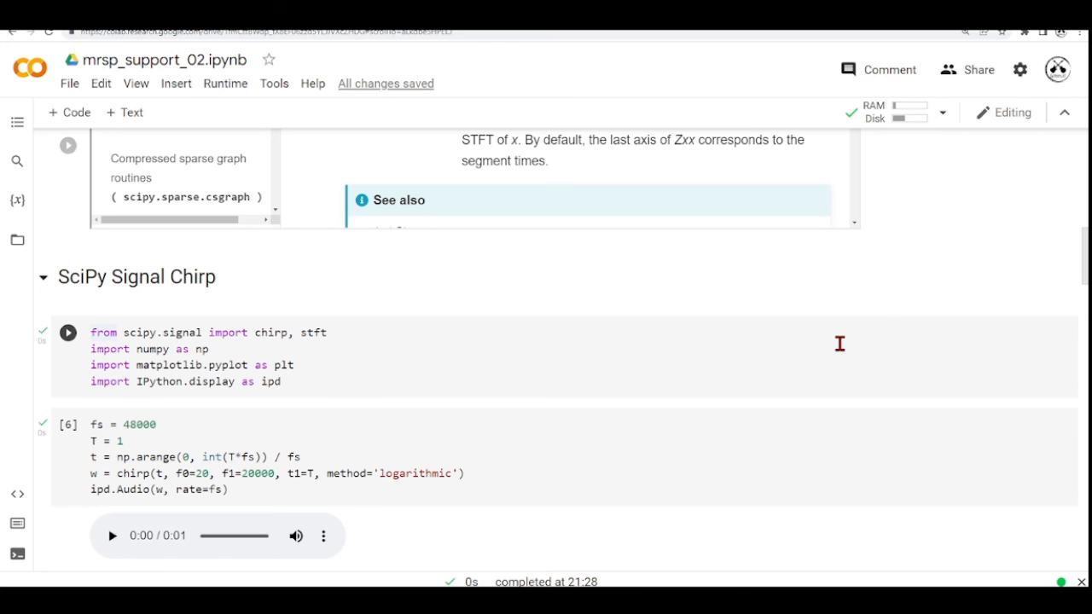
scroll(up, 3)
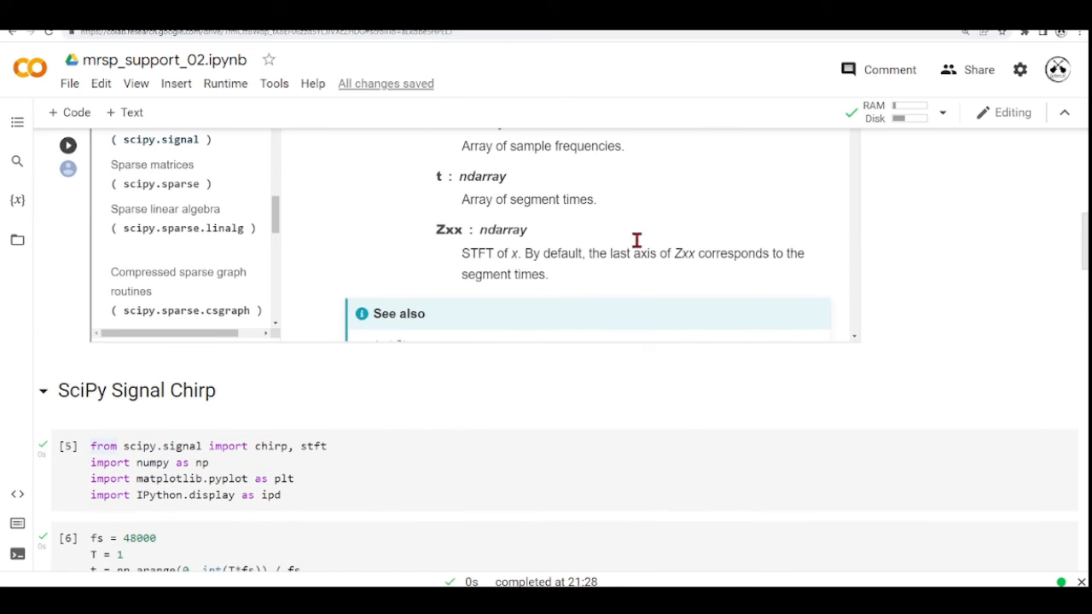
scroll(down, 3)
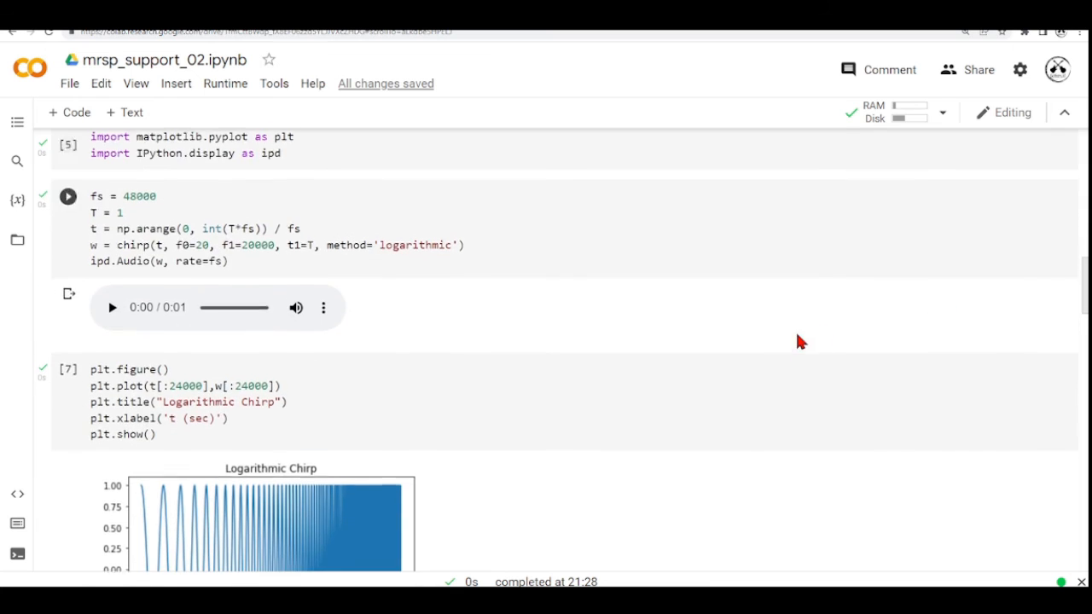
scroll(down, 3)
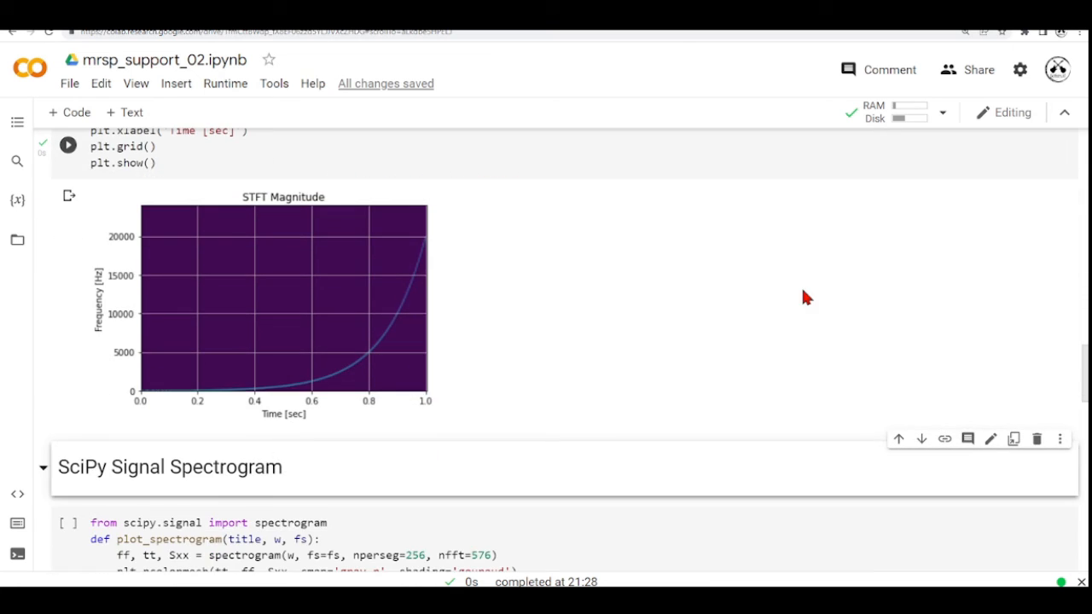